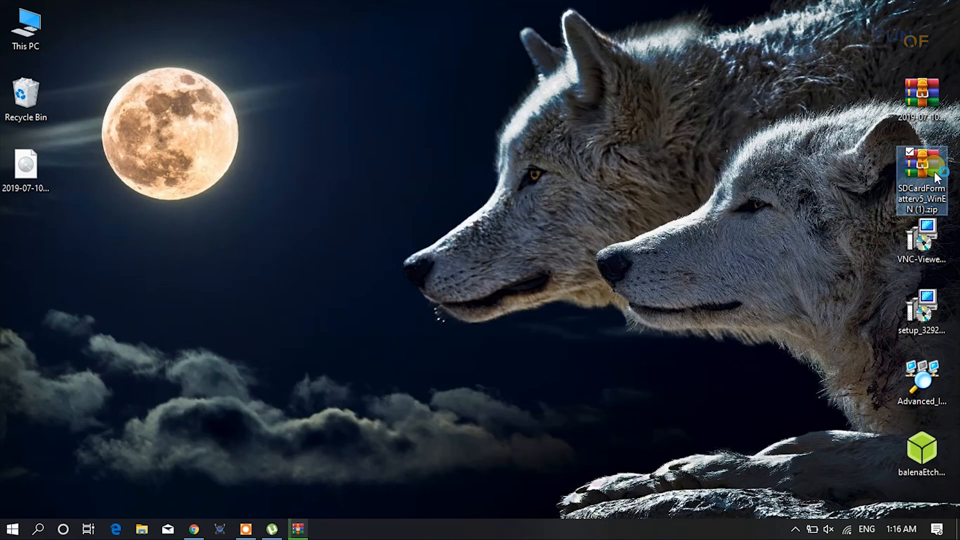
Install SD Card Formatter and VNC Viewer, accepting licences and keeping the desktop shortcut
{"action": "double_click", "coordinate": [920, 165]}
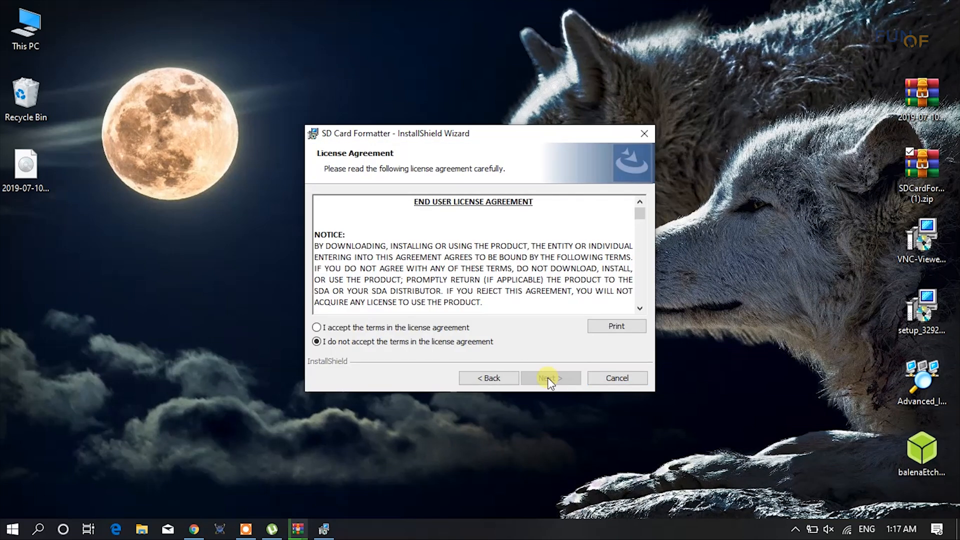
{"action": "left_click", "coordinate": [549, 378]}
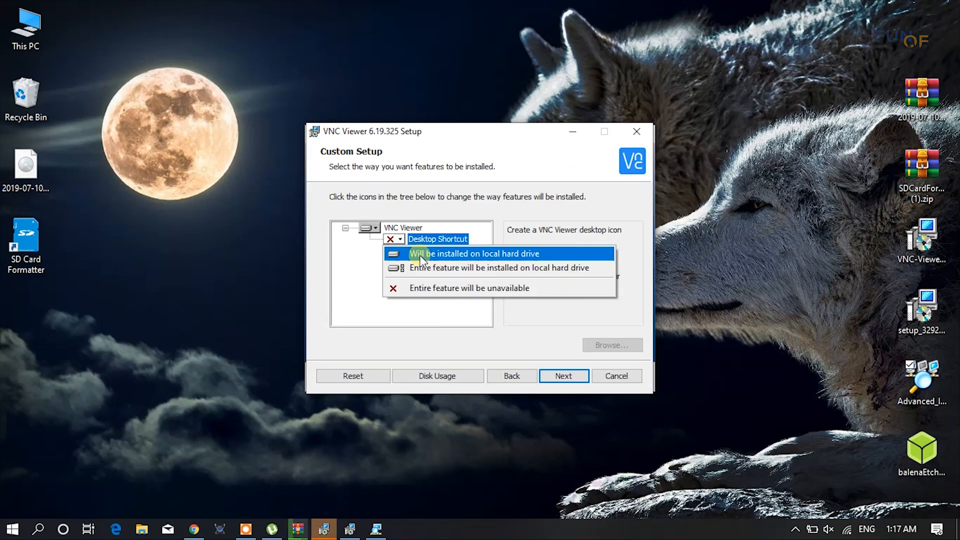
{"action": "left_click", "coordinate": [563, 375]}
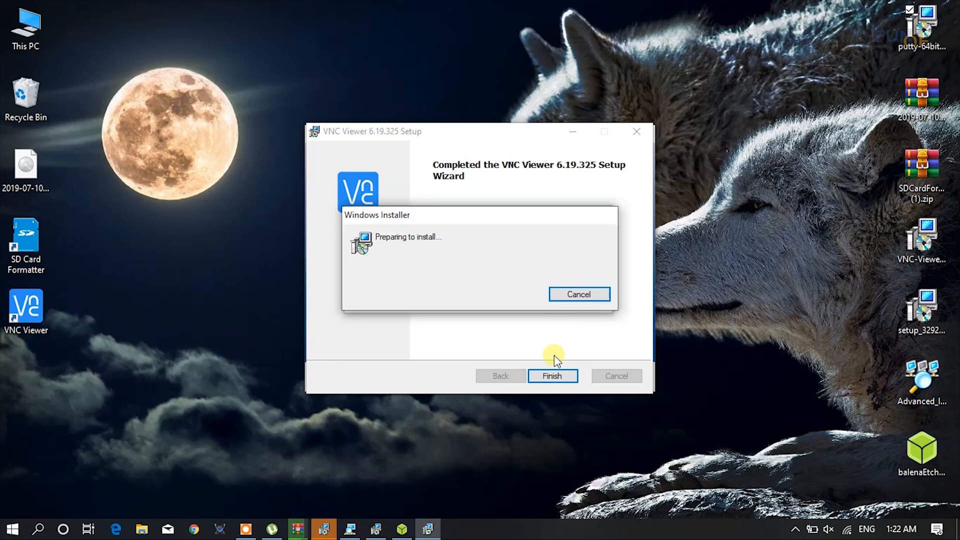
{"action": "left_click", "coordinate": [552, 376]}
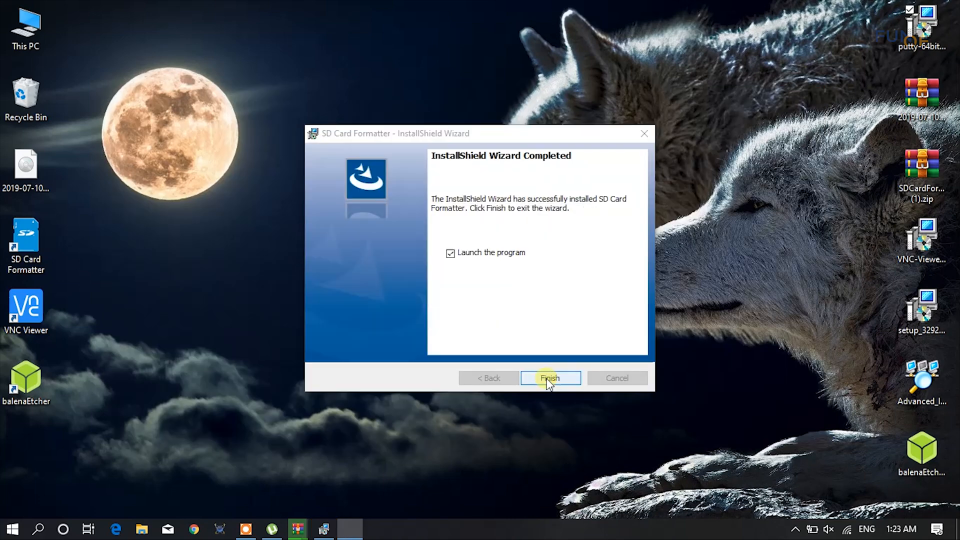
{"action": "left_click", "coordinate": [549, 378]}
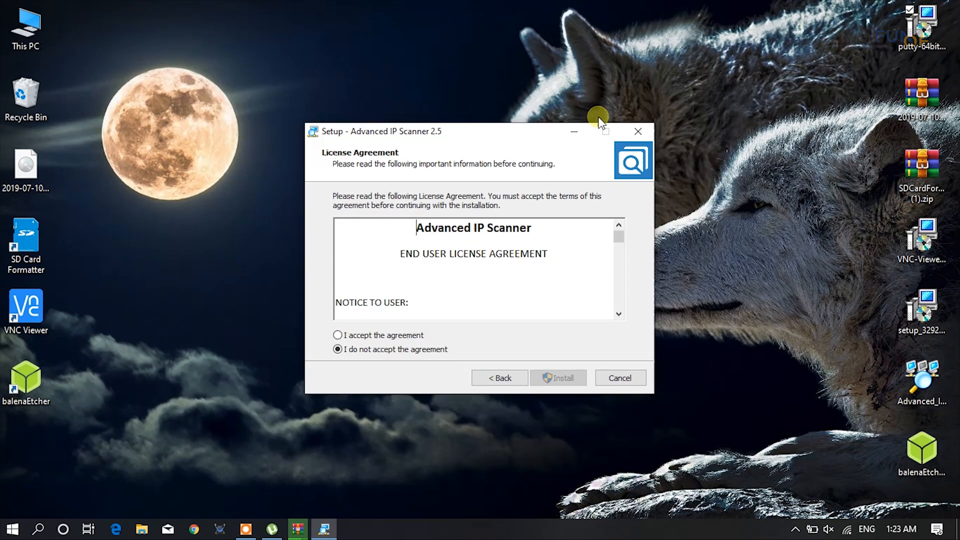
{"action": "left_click", "coordinate": [619, 378]}
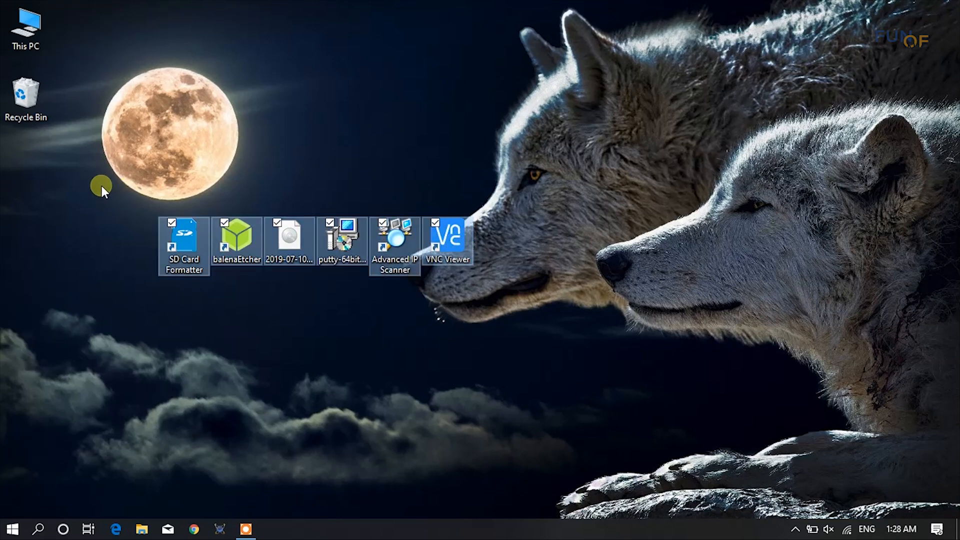
Quick-format the SD card with volume label BOOT, confirm the erase, and close the formatter
{"action": "left_click", "coordinate": [104, 187]}
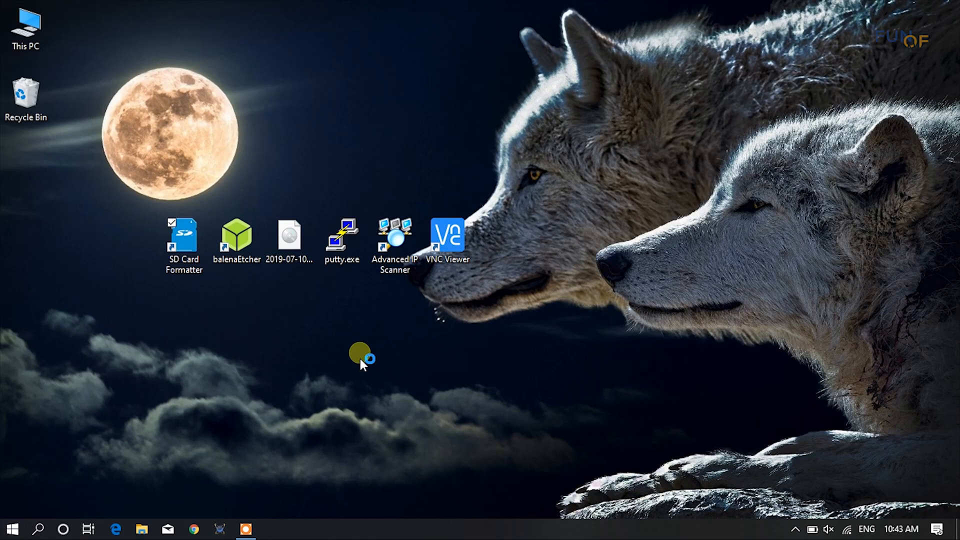
{"action": "double_click", "coordinate": [183, 233]}
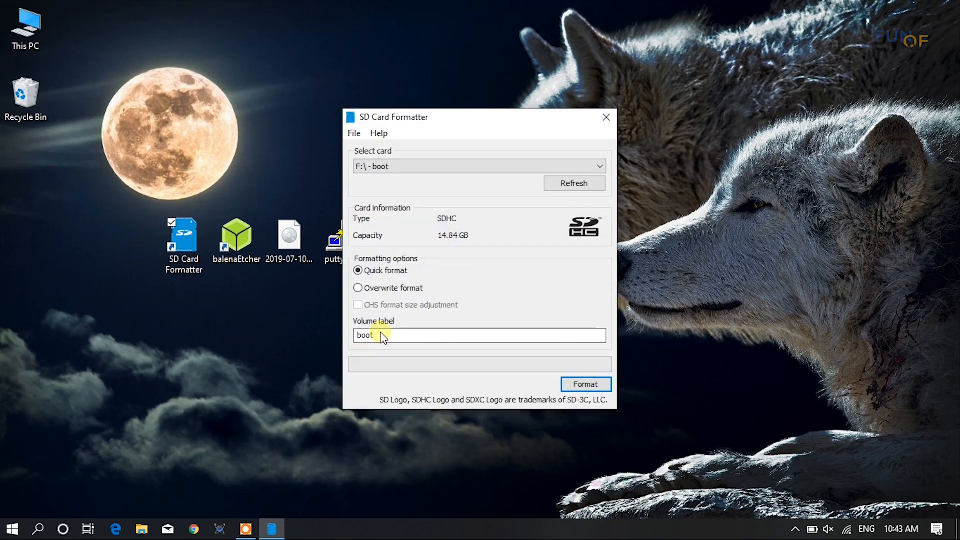
{"action": "left_click", "coordinate": [585, 384]}
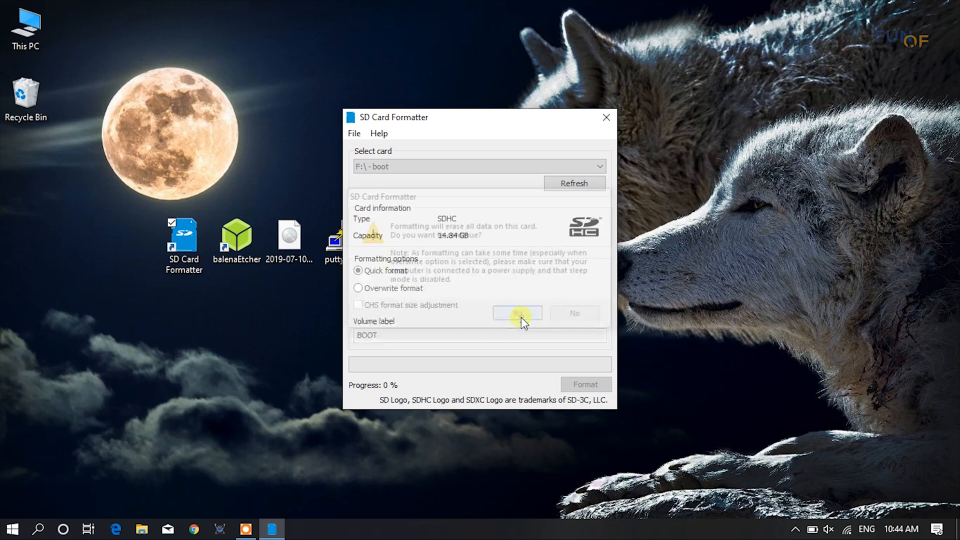
{"action": "left_click", "coordinate": [517, 313]}
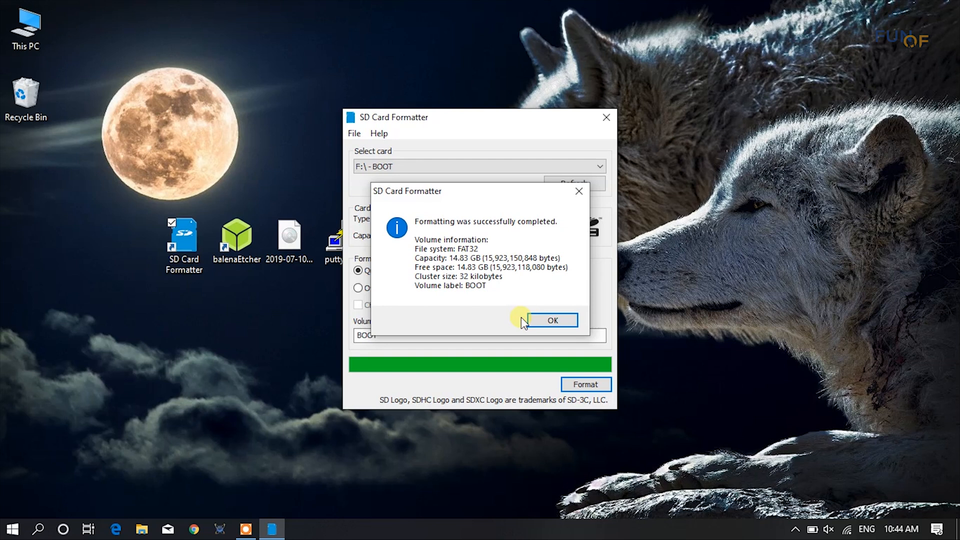
{"action": "left_click", "coordinate": [551, 320]}
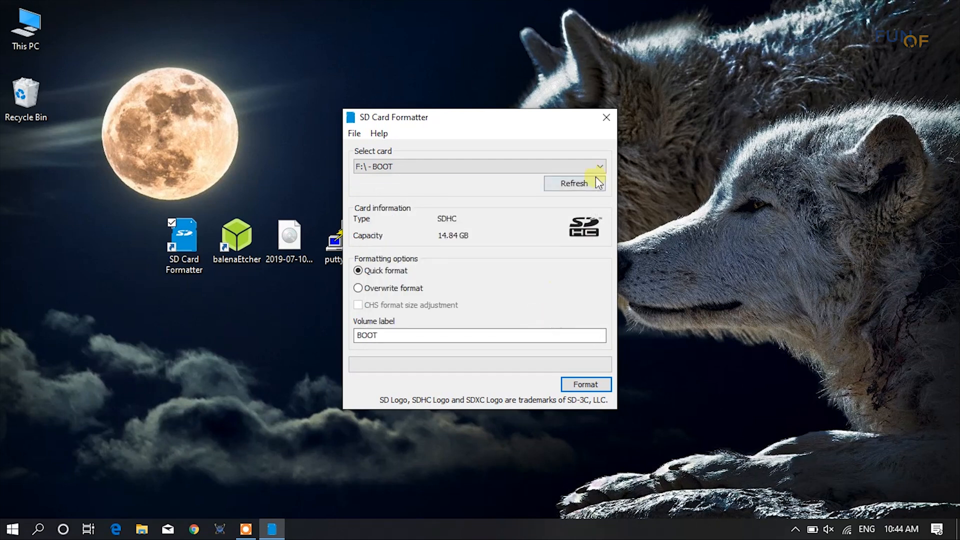
{"action": "left_click", "coordinate": [606, 117]}
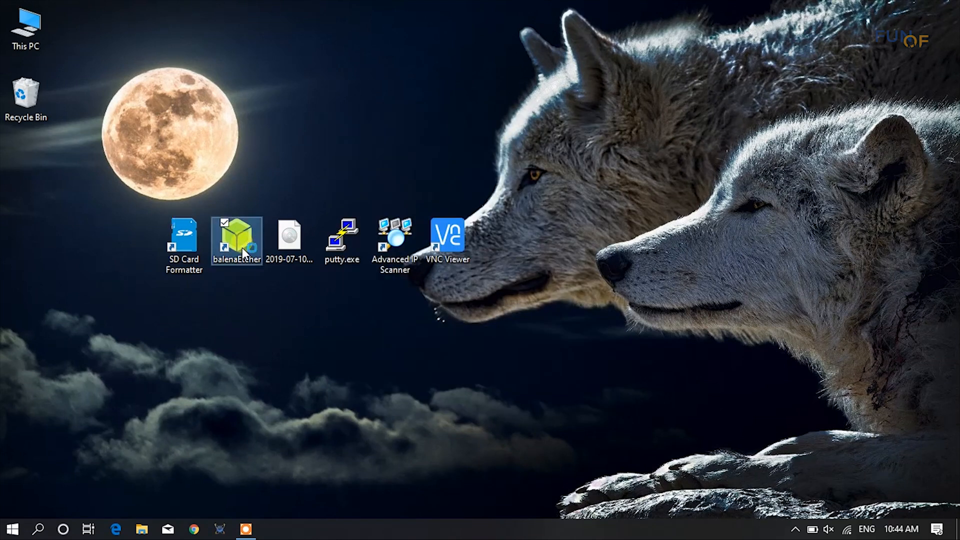
Flash 2019-07-10-raspbian-buster-full.img onto the SD card with balenaEtcher
{"action": "double_click", "coordinate": [237, 239]}
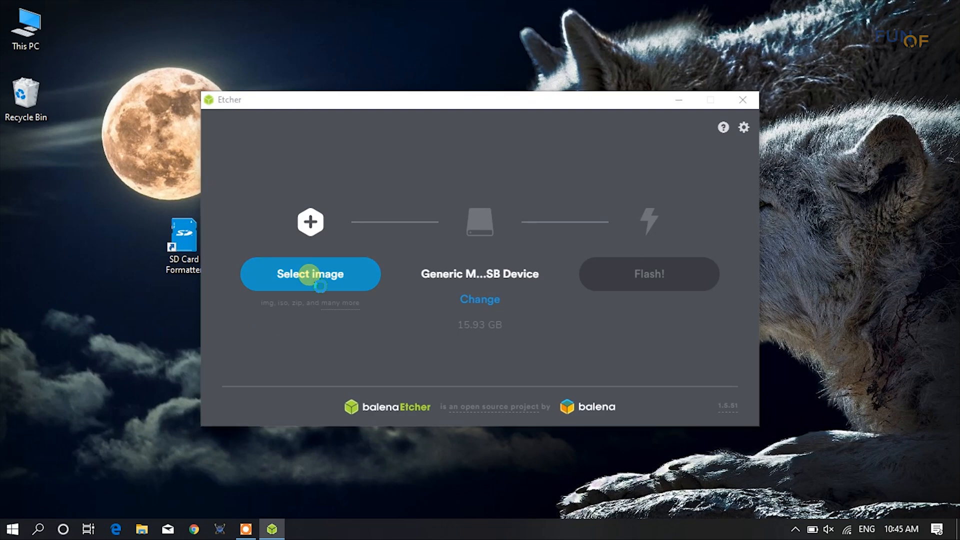
{"action": "left_click", "coordinate": [310, 274]}
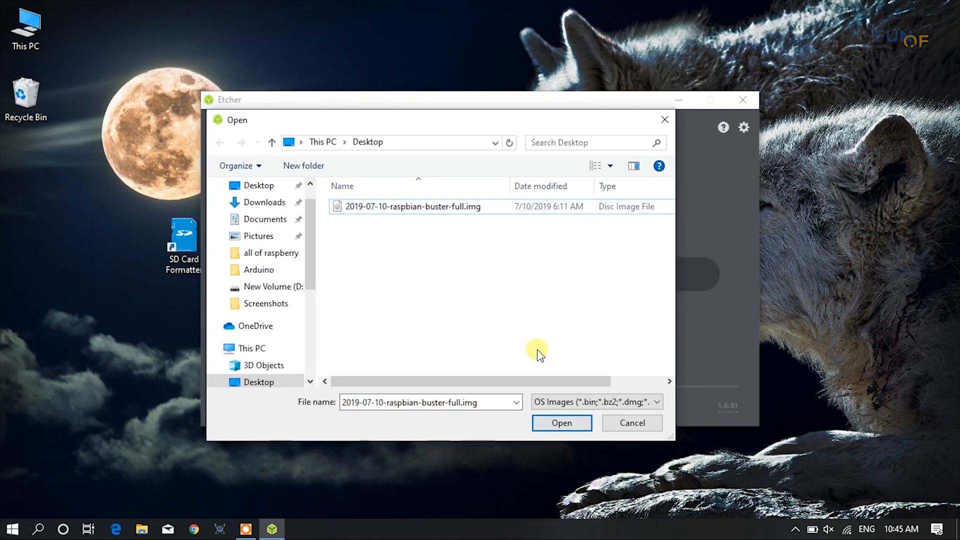
{"action": "left_click", "coordinate": [560, 422]}
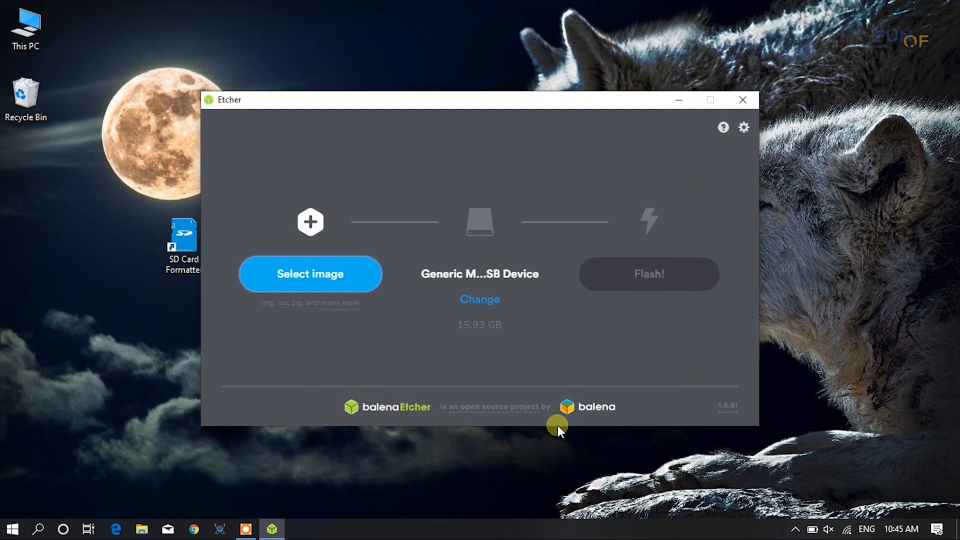
{"action": "left_click", "coordinate": [310, 274]}
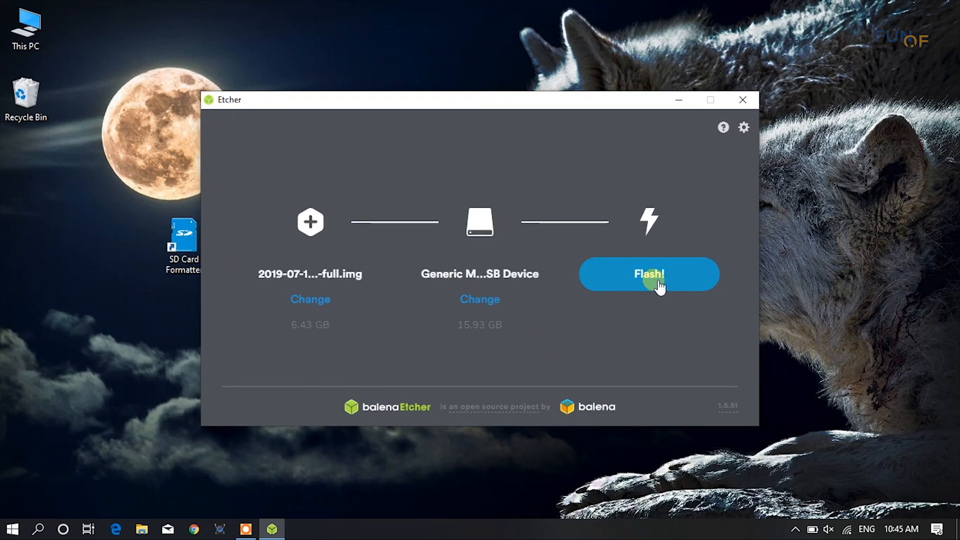
{"action": "left_click", "coordinate": [648, 274]}
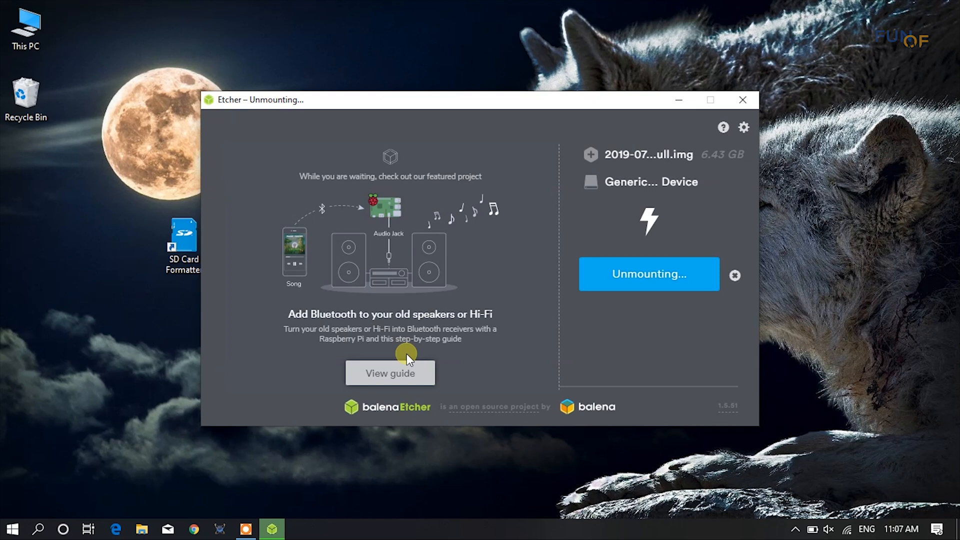
{"action": "left_click", "coordinate": [141, 528]}
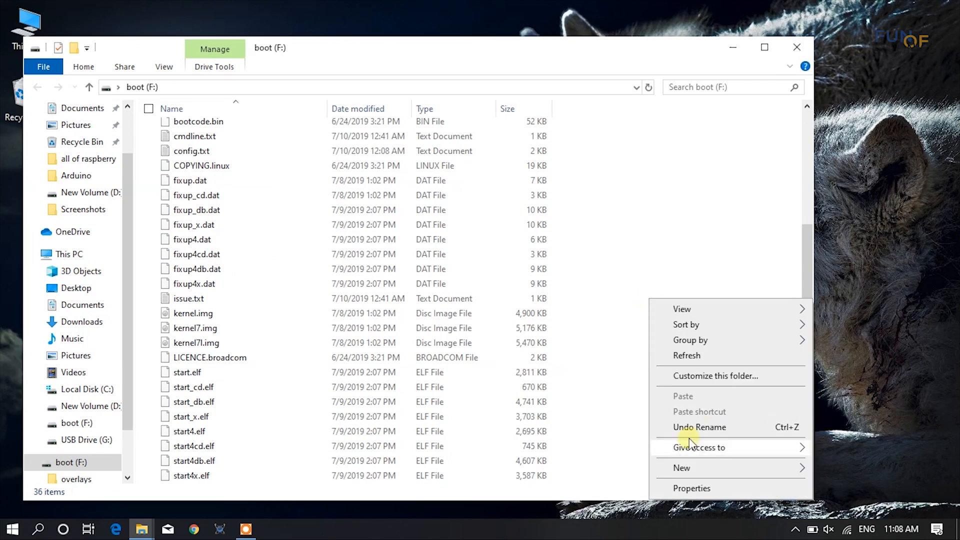
Create a new text document named wpa_supplicant.conf.txt on the boot drive
{"action": "left_click", "coordinate": [681, 468]}
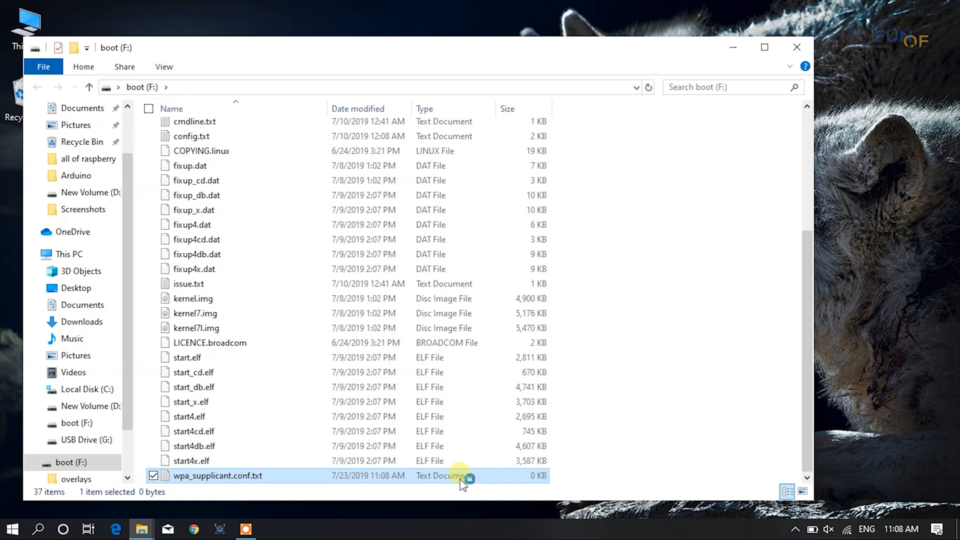
Enter country IND and ctrl_interface DIR=/var/run/wpa_supplicant with update_config in wpa_supplicant.conf
{"action": "double_click", "coordinate": [217, 475]}
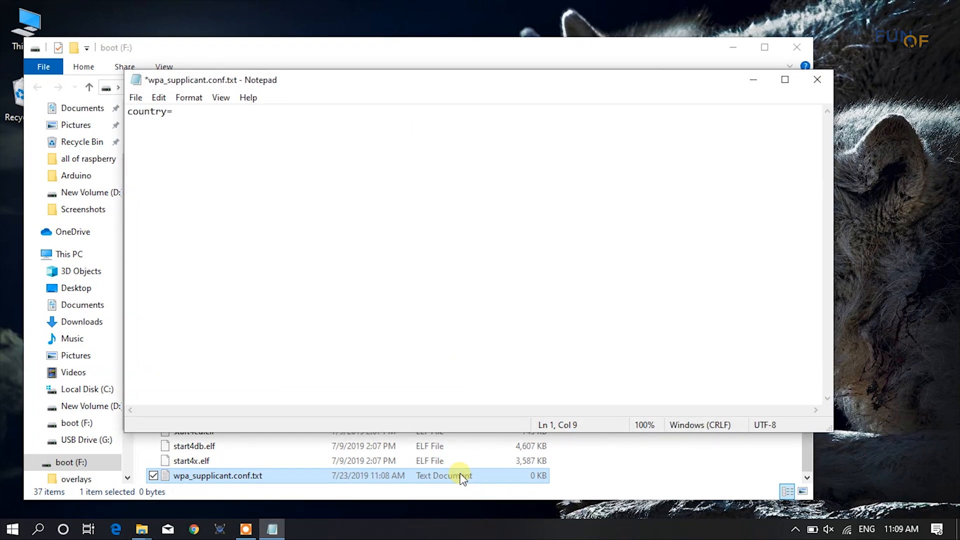
{"action": "type", "text": "IND"}
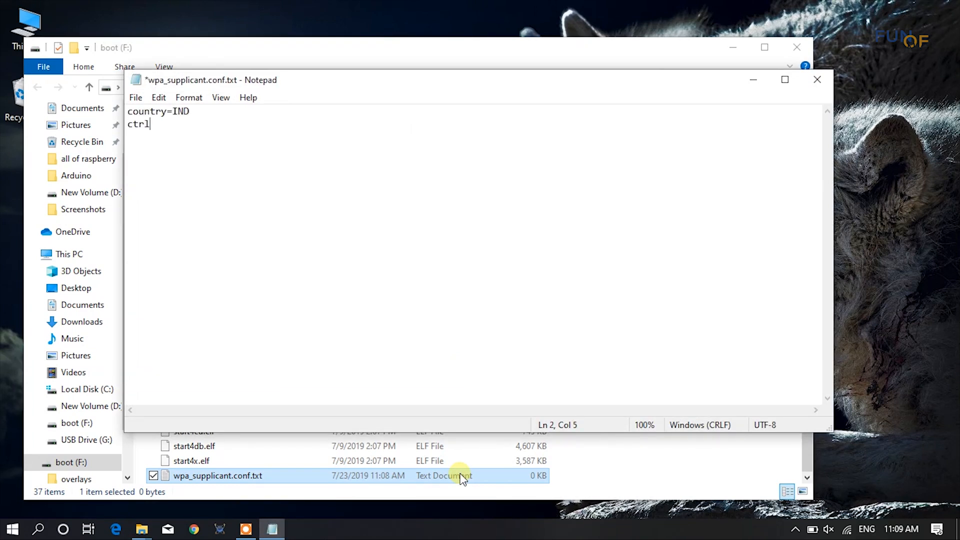
{"action": "type", "text": "_interface="}
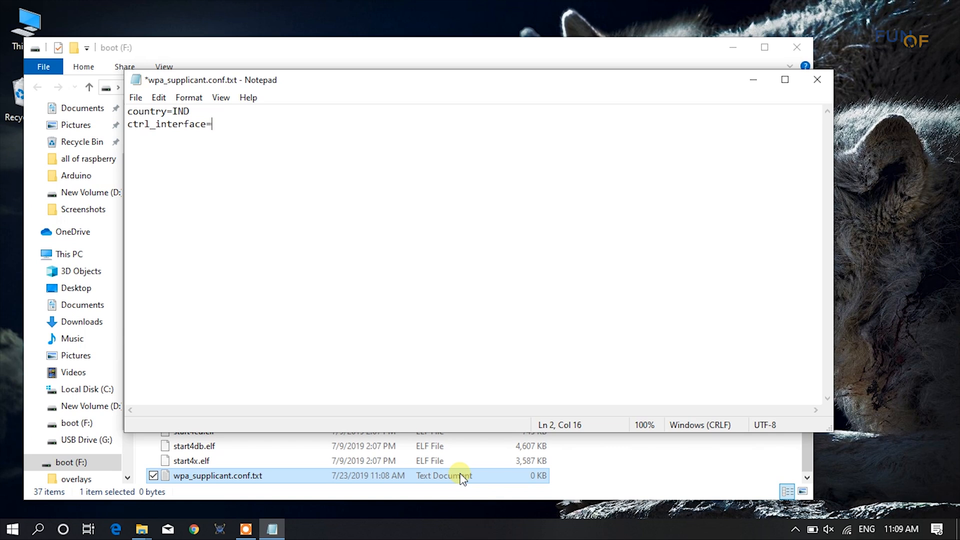
{"action": "type", "text": "DIR=/var"}
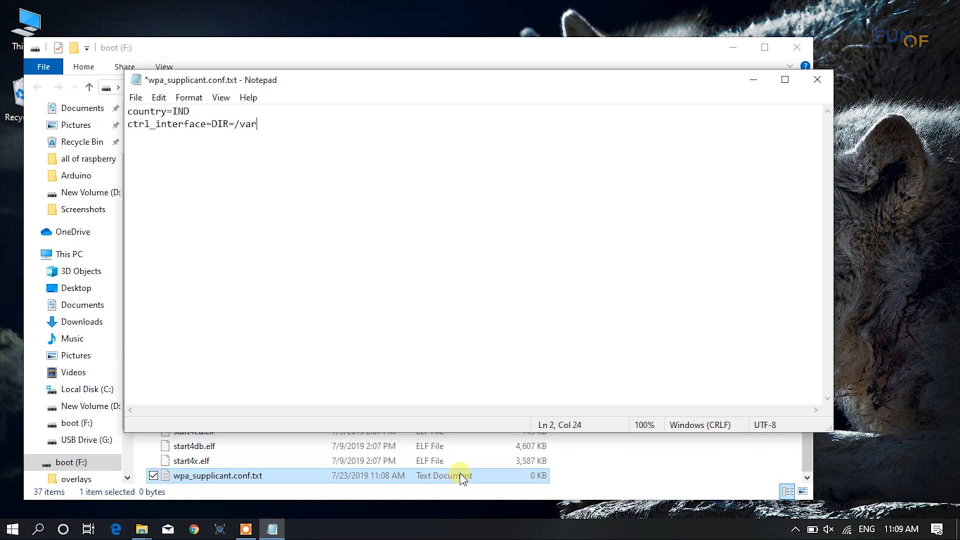
{"action": "type", "text": "run"}
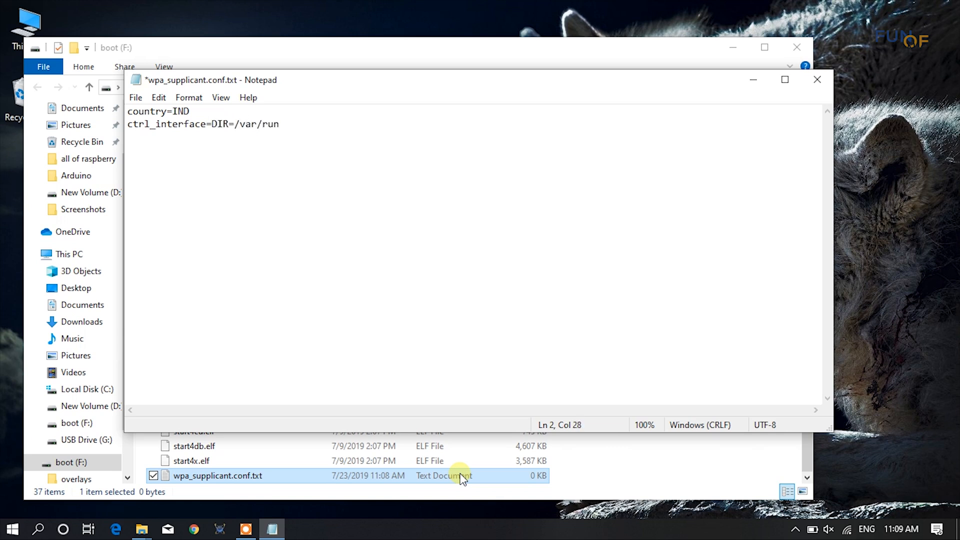
{"action": "type", "text": "/wpa_supplic"}
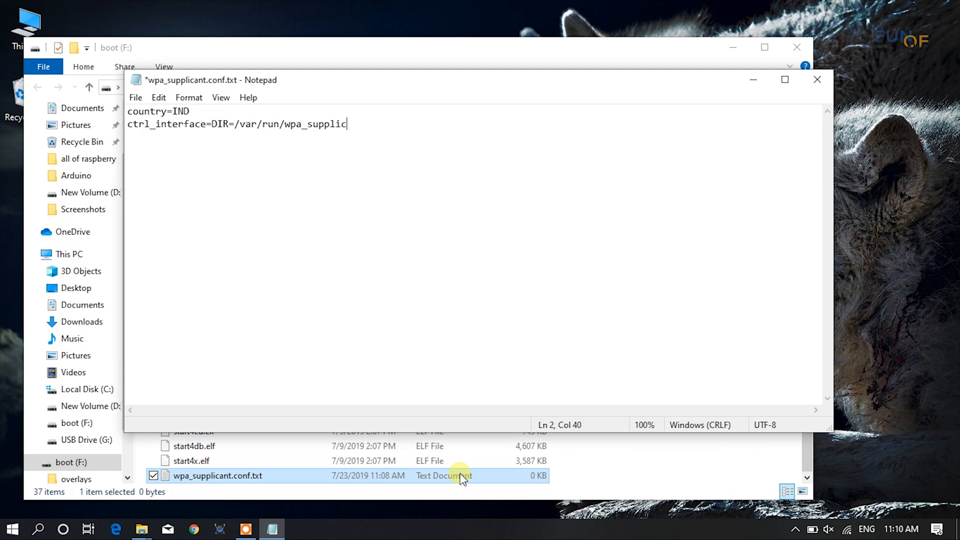
{"action": "type", "text": "ant"}
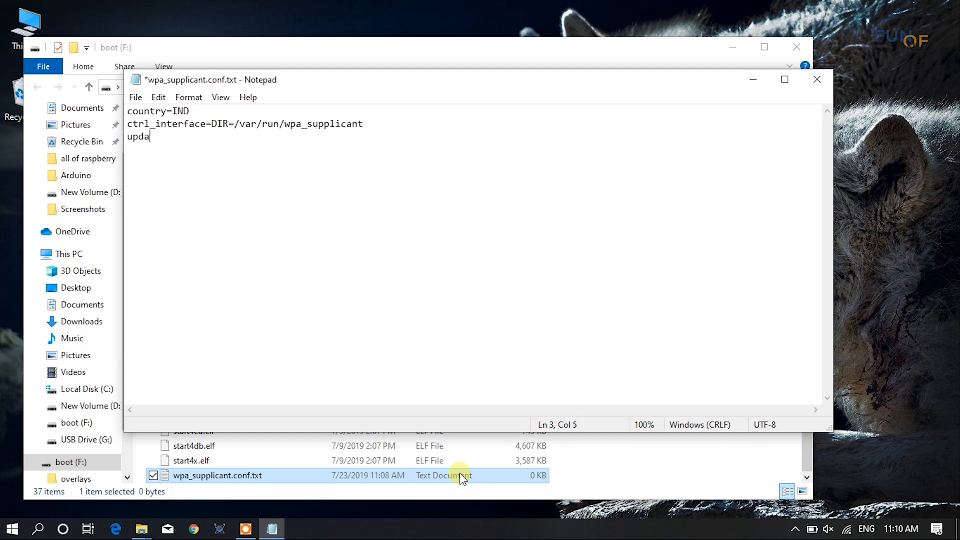
{"action": "type", "text": "te_config=1"}
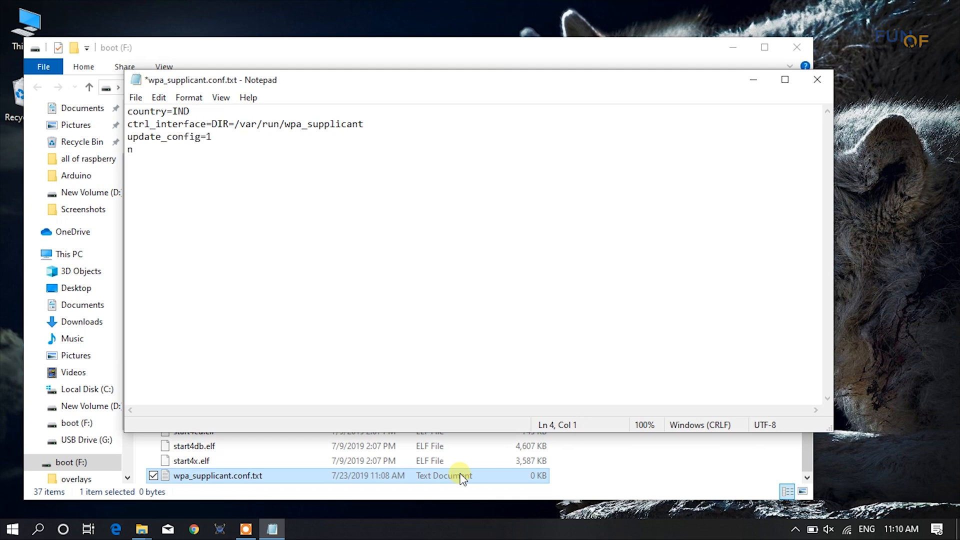
Add the network block with ssid, psk and key_mgmt=WPA-PSK
{"action": "type", "text": "etwork={"}
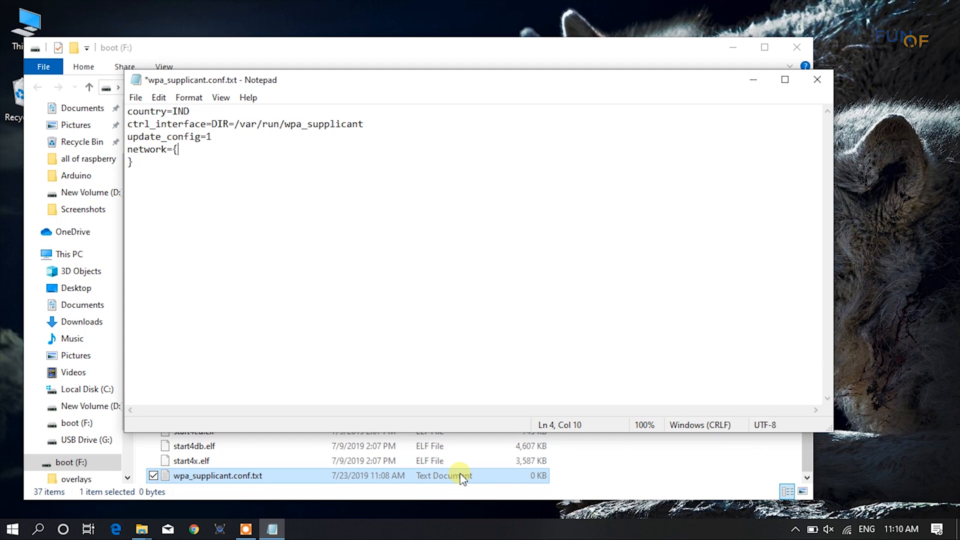
{"action": "type", "text": "ssid+\"\""}
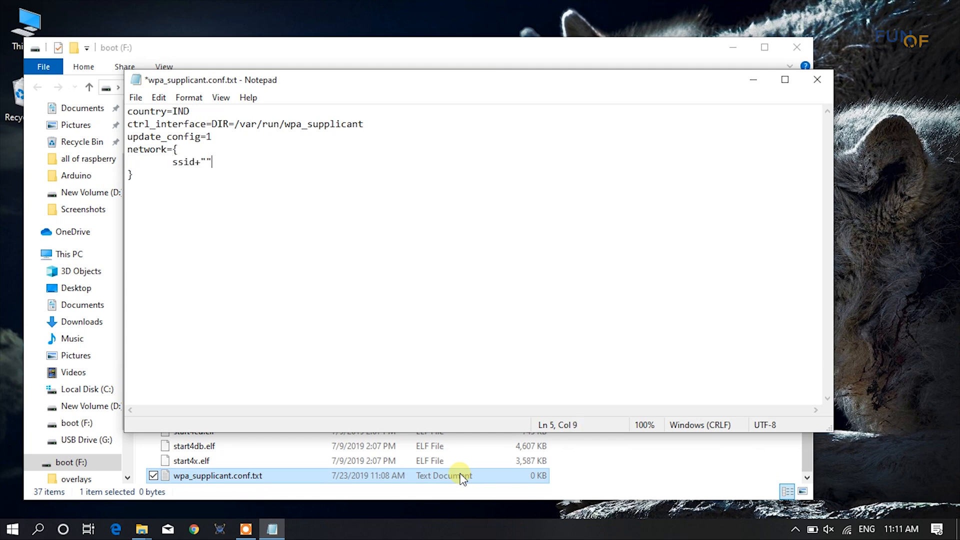
{"action": "type", "text": "="}
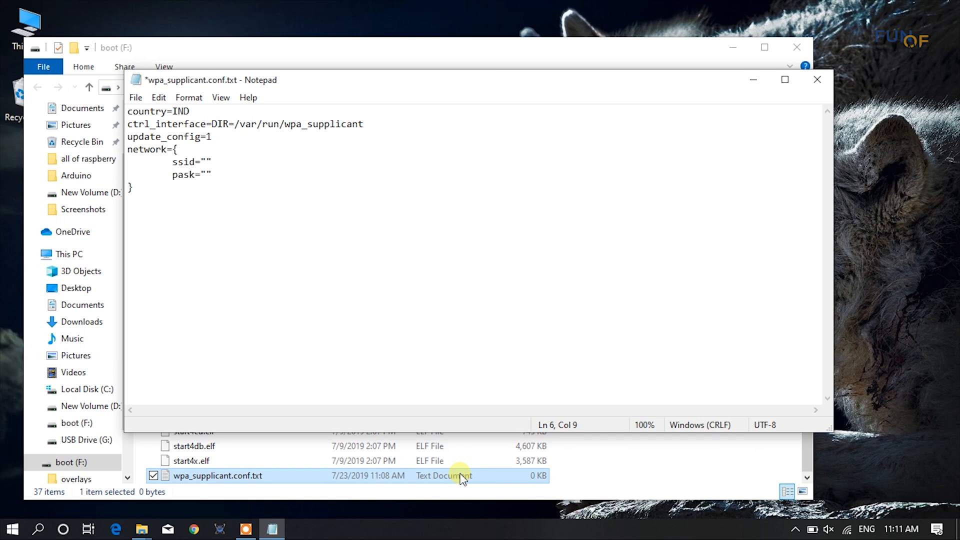
{"action": "type", "text": "key_"}
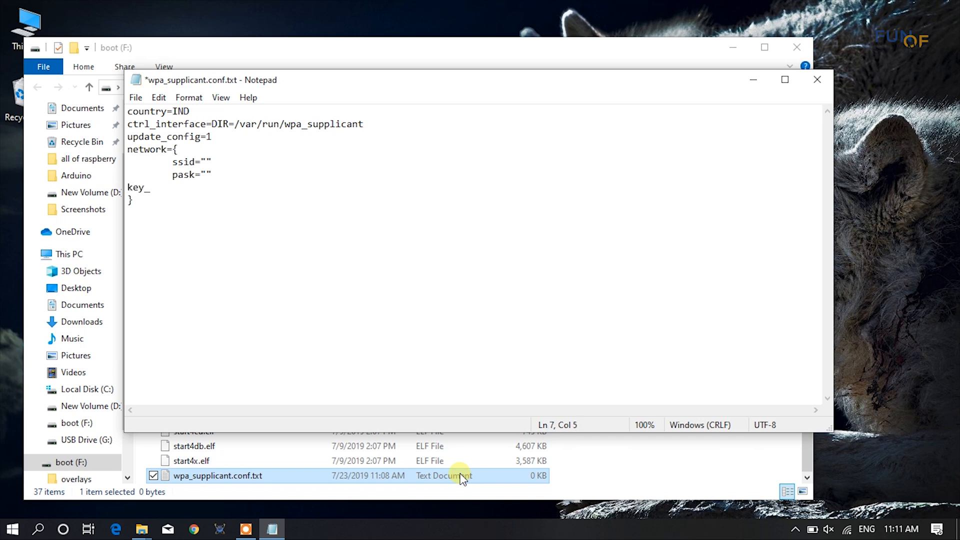
{"action": "type", "text": "mgmt=WPA_"}
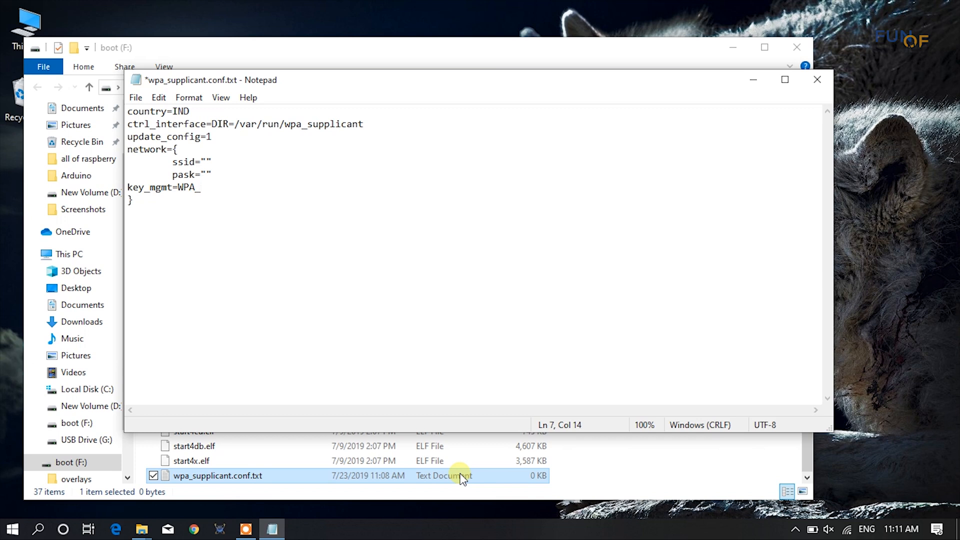
{"action": "type", "text": "PSK"}
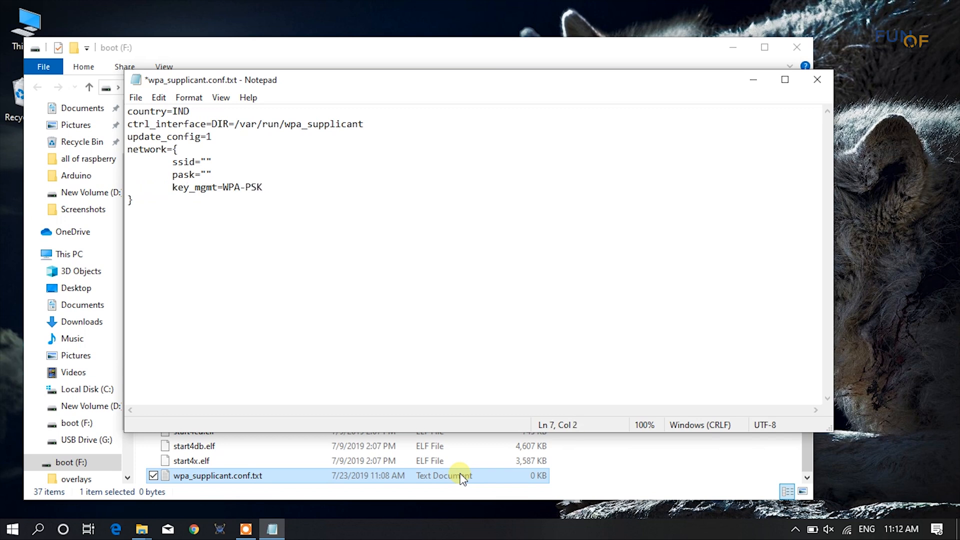
Fill in the your_WI-FI placeholder name and GROUP=netdev, then save and close the file
{"action": "left_click", "coordinate": [208, 162]}
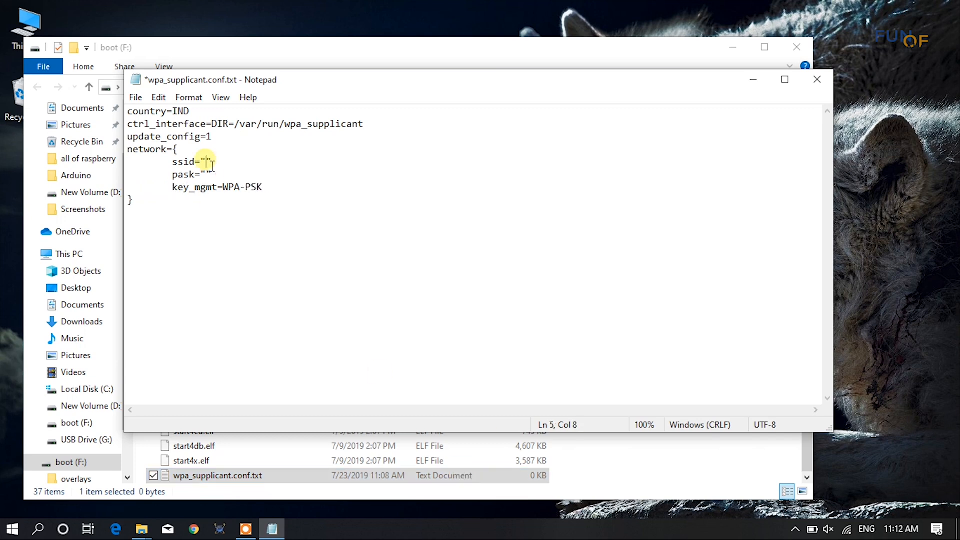
{"action": "type", "text": "y"}
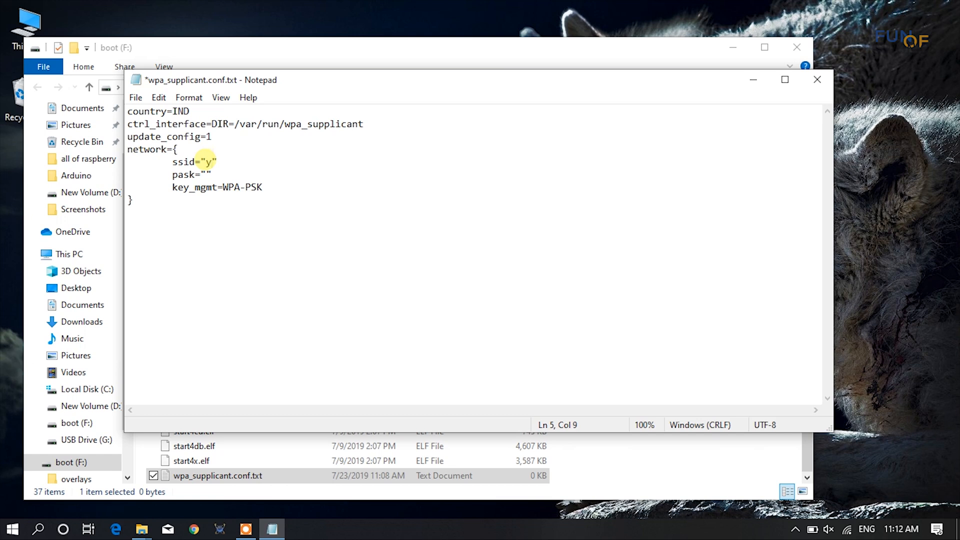
{"action": "type", "text": "our_"}
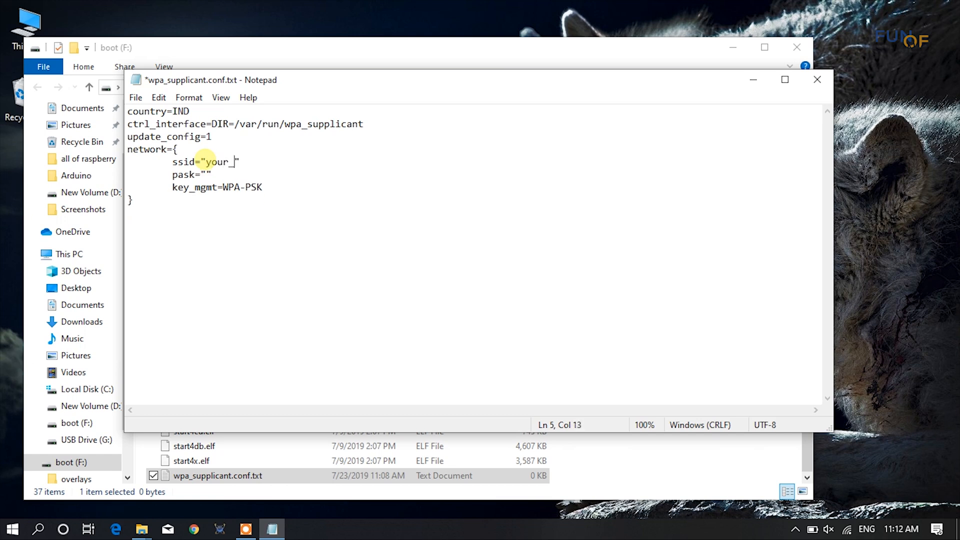
{"action": "type", "text": "WI-FI_name"}
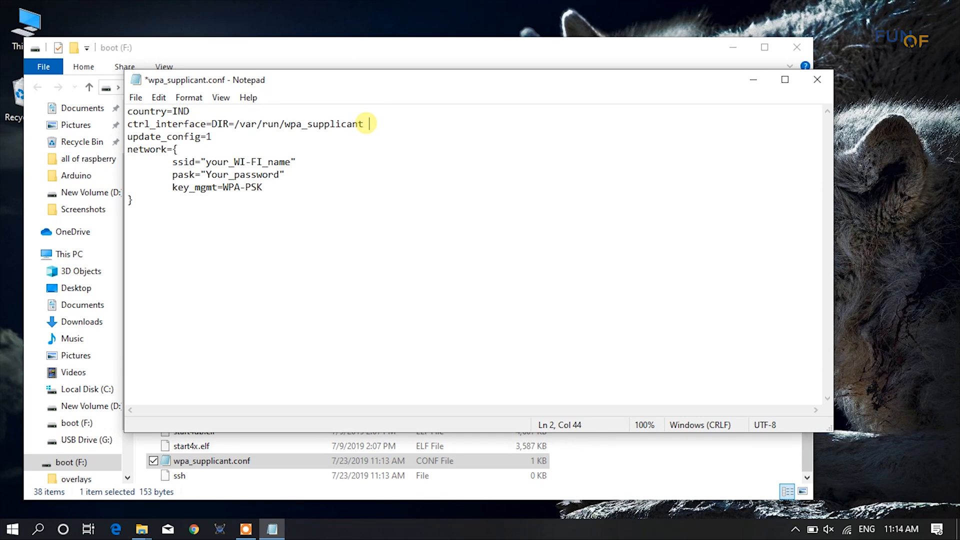
{"action": "type", "text": "GROUP+ne"}
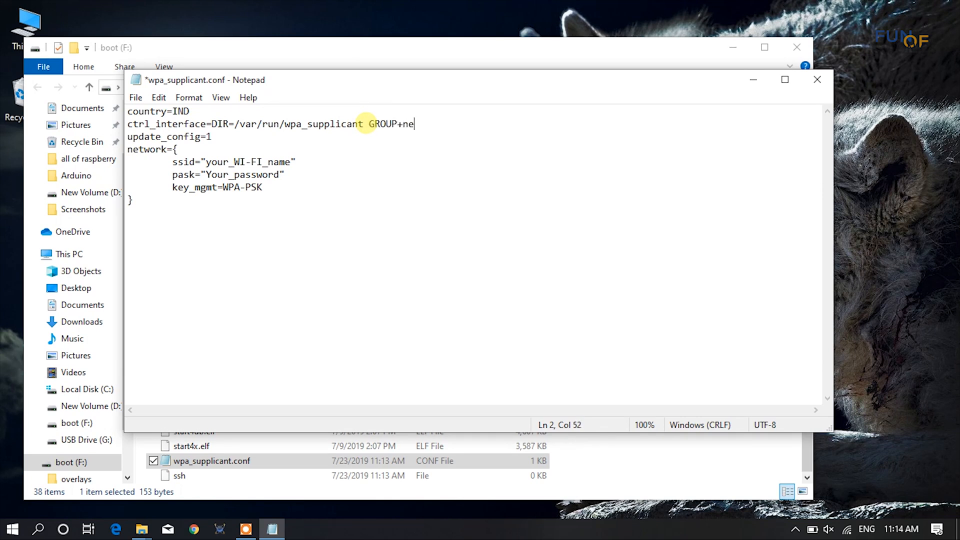
{"action": "type", "text": "tdev"}
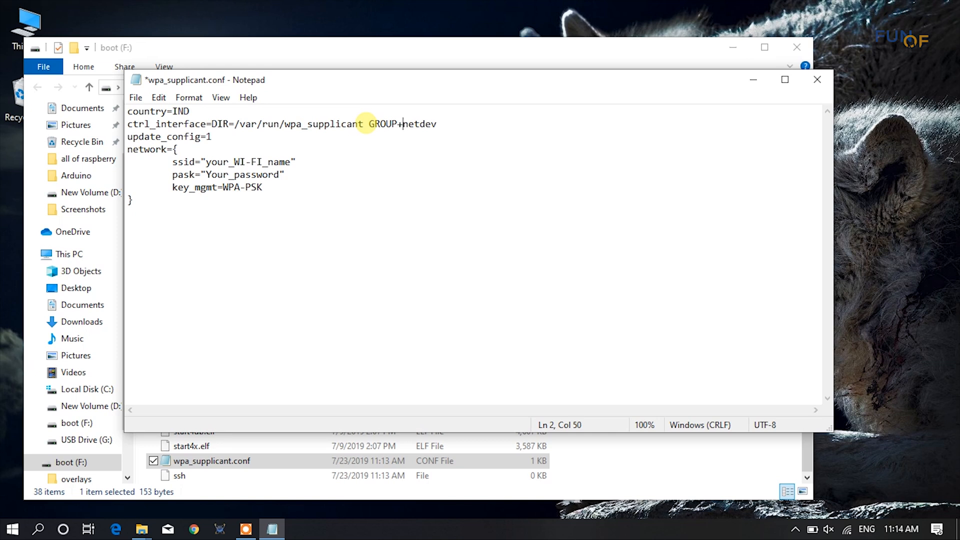
{"action": "left_click", "coordinate": [817, 80]}
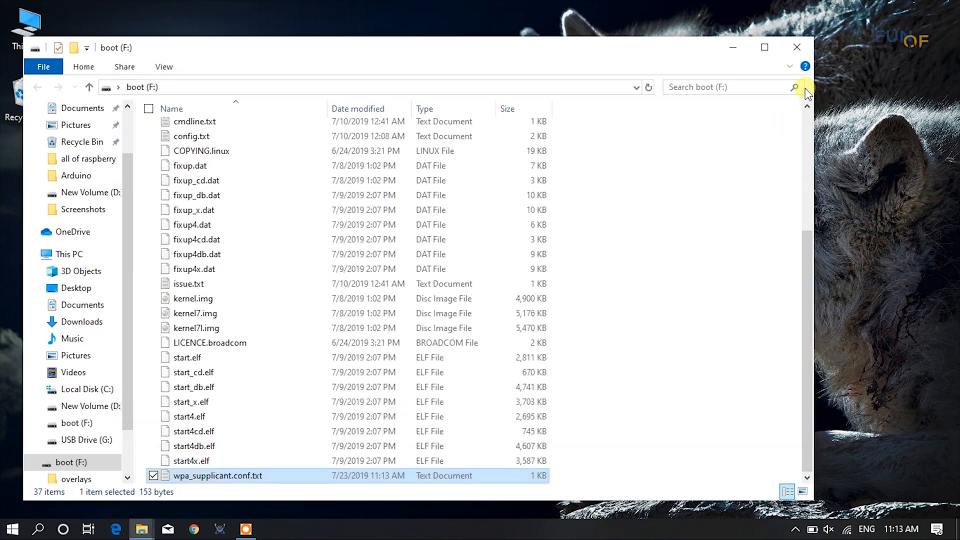
Rename to wpa_supplicant.conf, add an empty ssh file, and eject the SD card
{"action": "key", "text": "Return"}
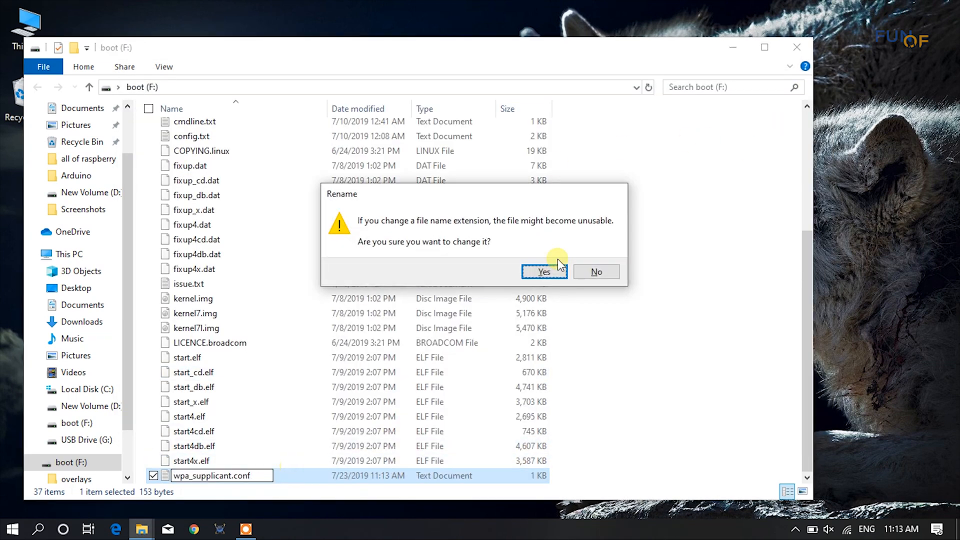
{"action": "left_click", "coordinate": [543, 271]}
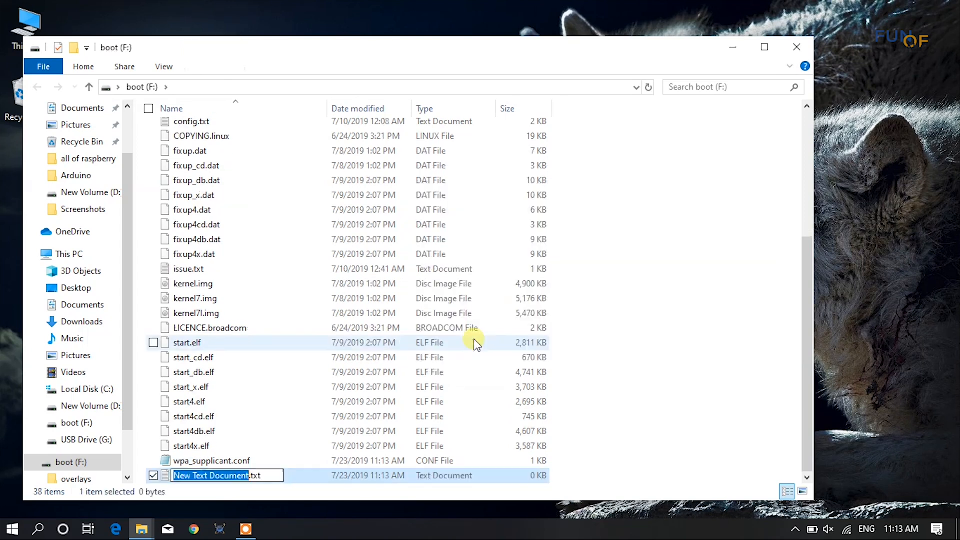
{"action": "type", "text": "ssh"}
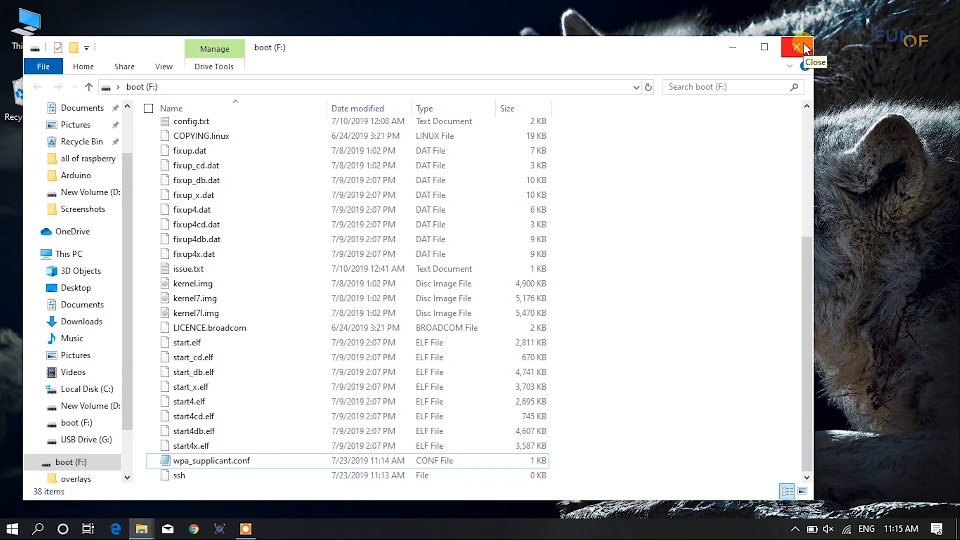
{"action": "mouse_move", "coordinate": [554, 354]}
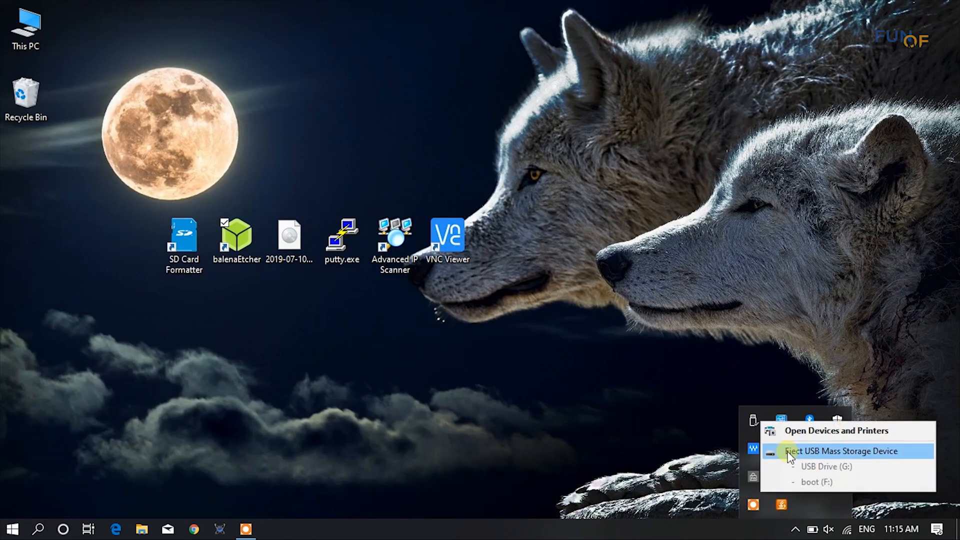
{"action": "left_click", "coordinate": [840, 450]}
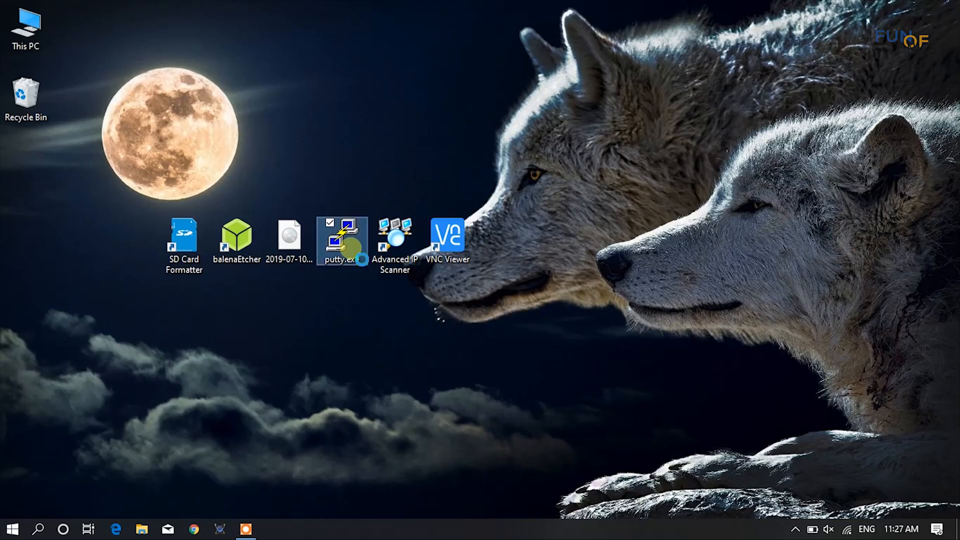
Open a PuTTY SSH session to raspberrypi.local on port 22
{"action": "double_click", "coordinate": [342, 236]}
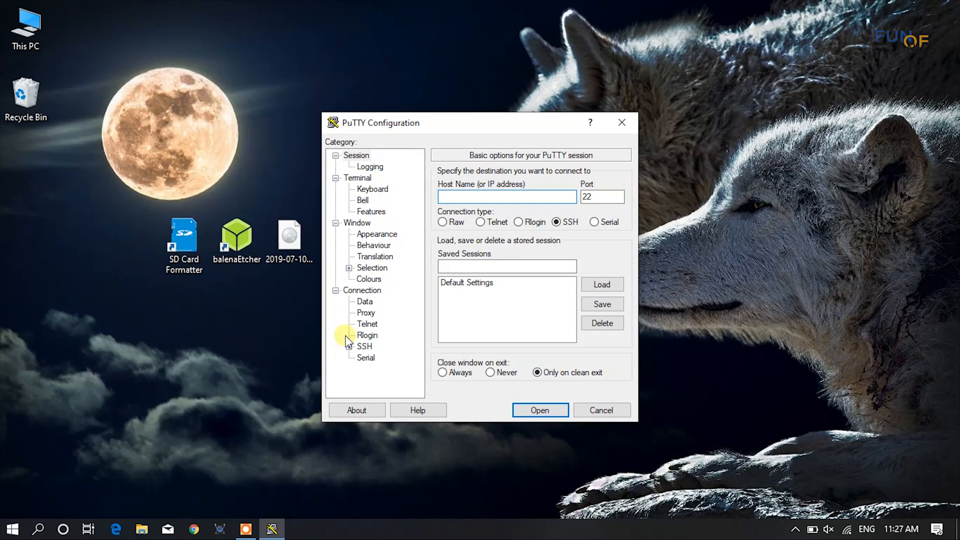
{"action": "type", "text": "raspberr"}
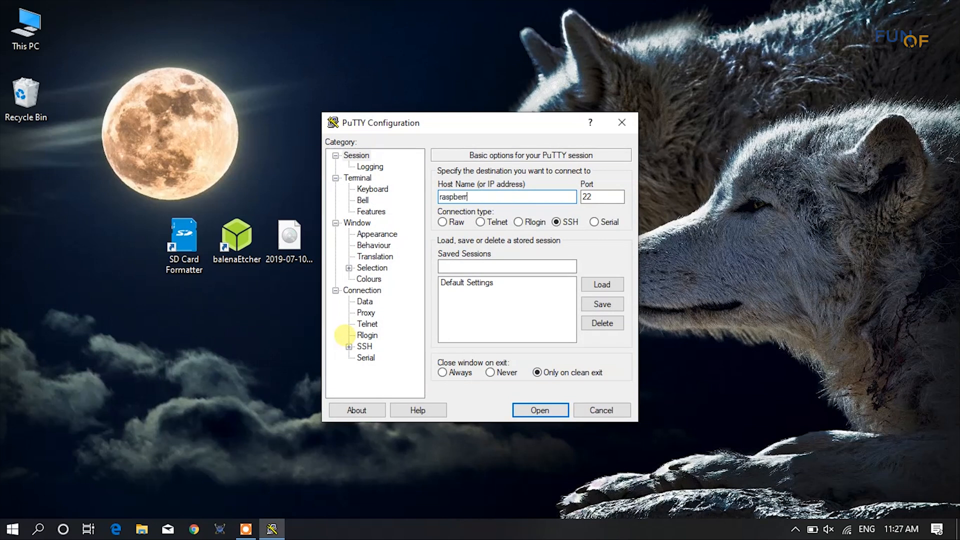
{"action": "type", "text": "y"}
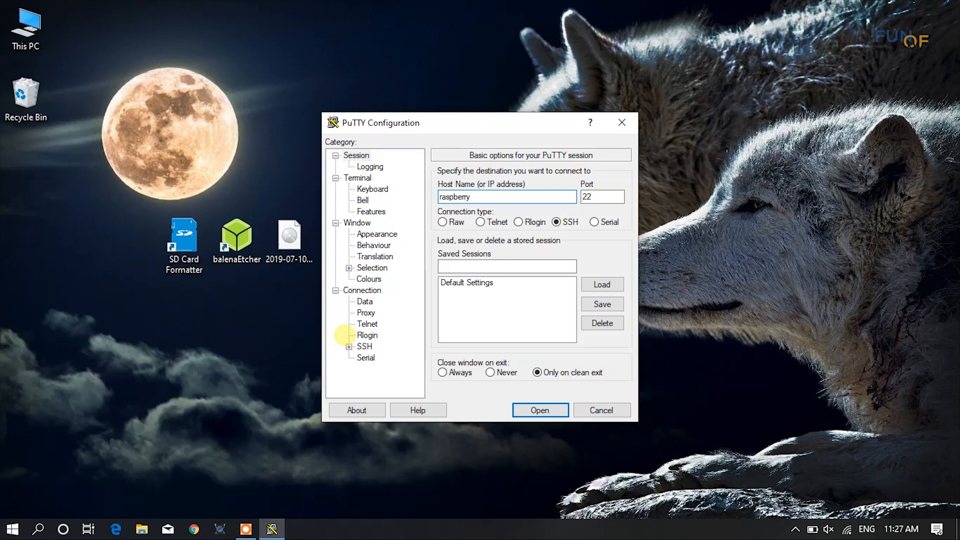
{"action": "type", "text": "pi"}
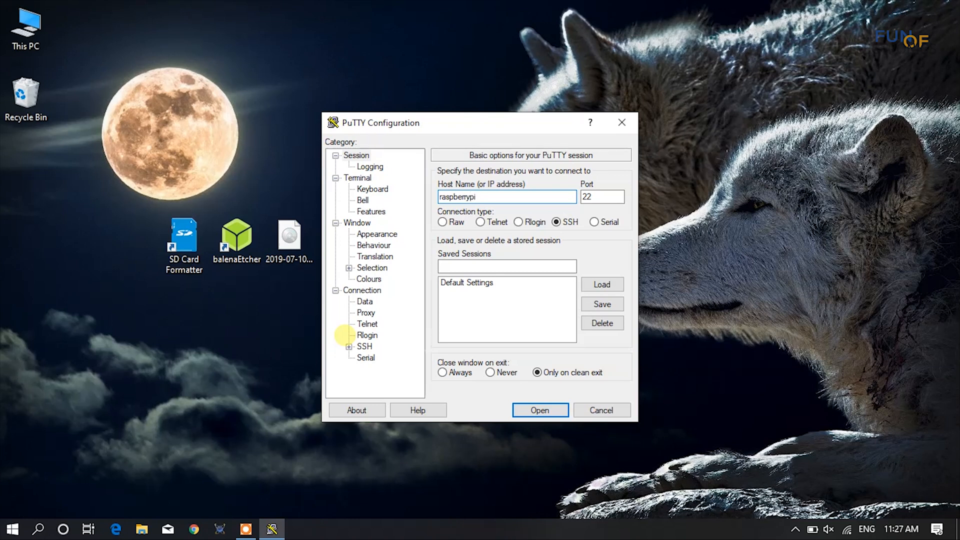
{"action": "left_click", "coordinate": [538, 410]}
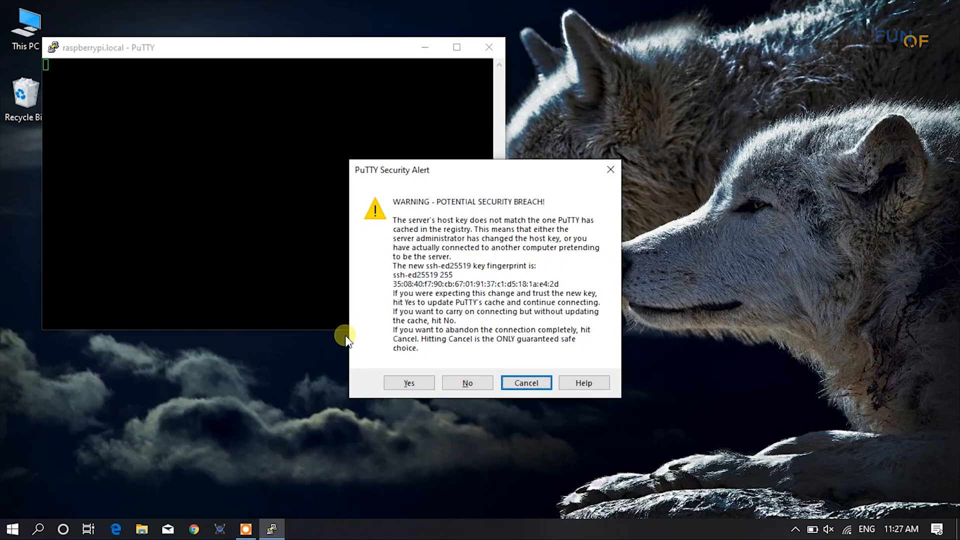
Accept the host key, log in as pi, and run sudo raspi-config to enable VNC
{"action": "left_click", "coordinate": [408, 382]}
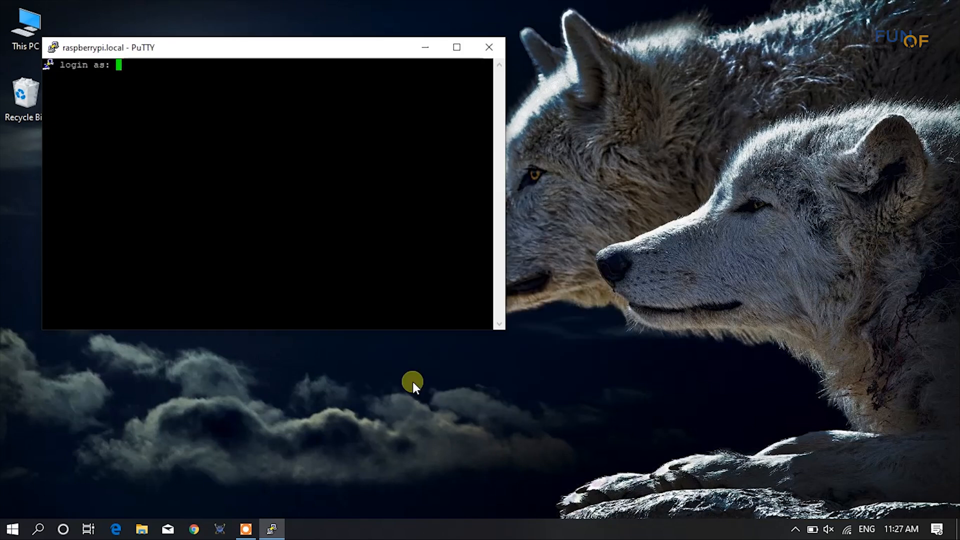
{"action": "type", "text": "pi"}
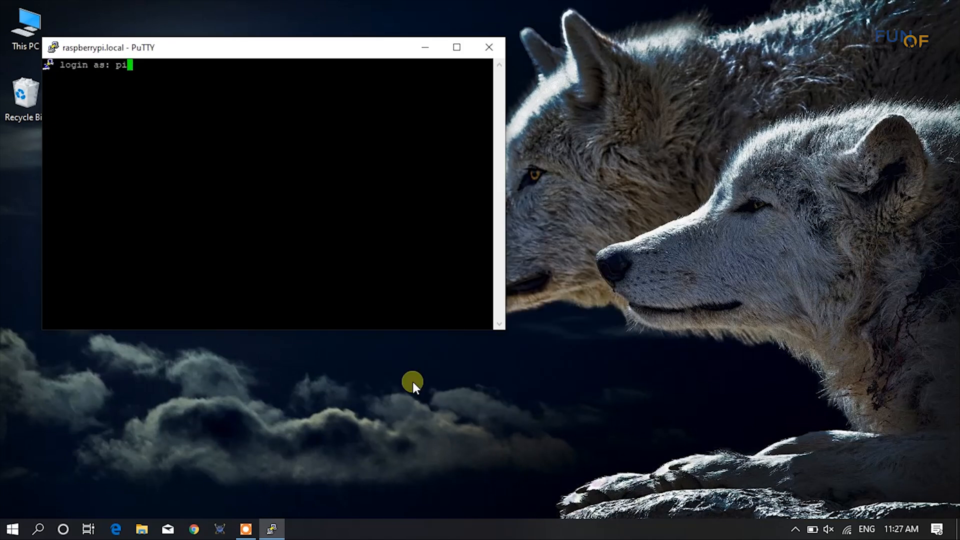
{"action": "key", "text": "Return"}
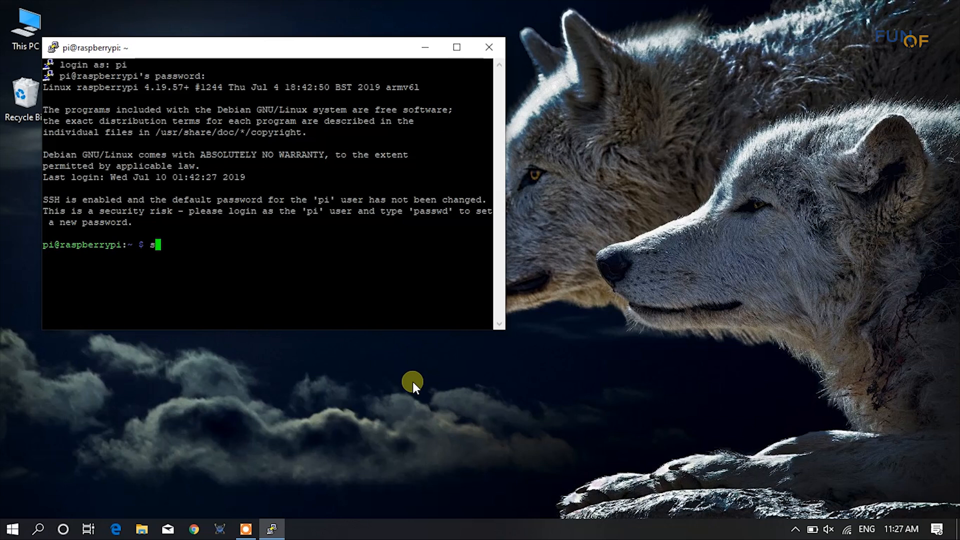
{"action": "type", "text": "udo"}
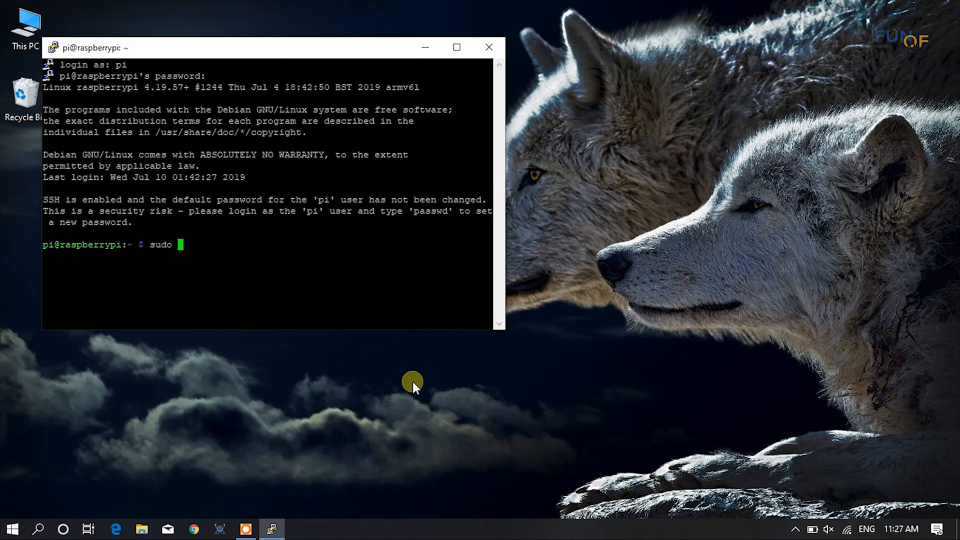
{"action": "type", "text": "rasp"}
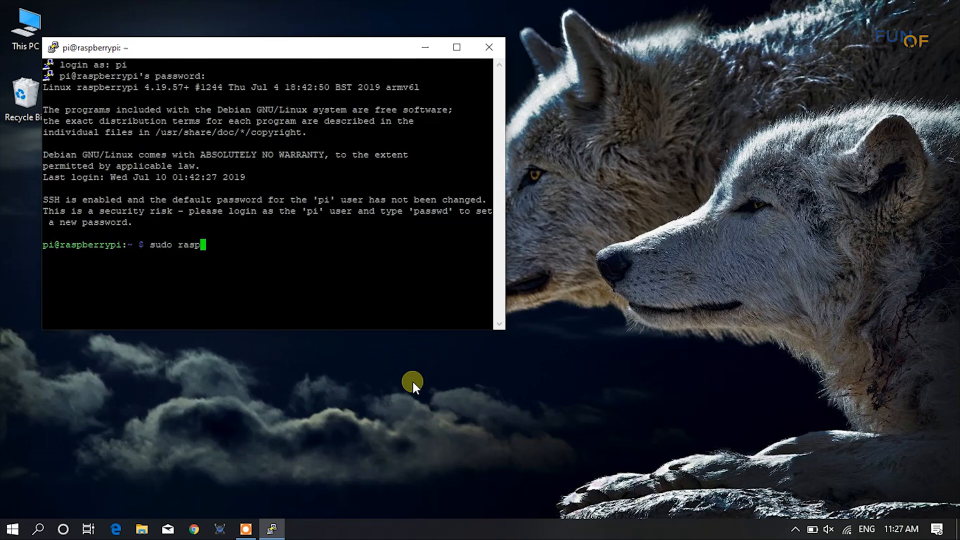
{"action": "type", "text": "i-co"}
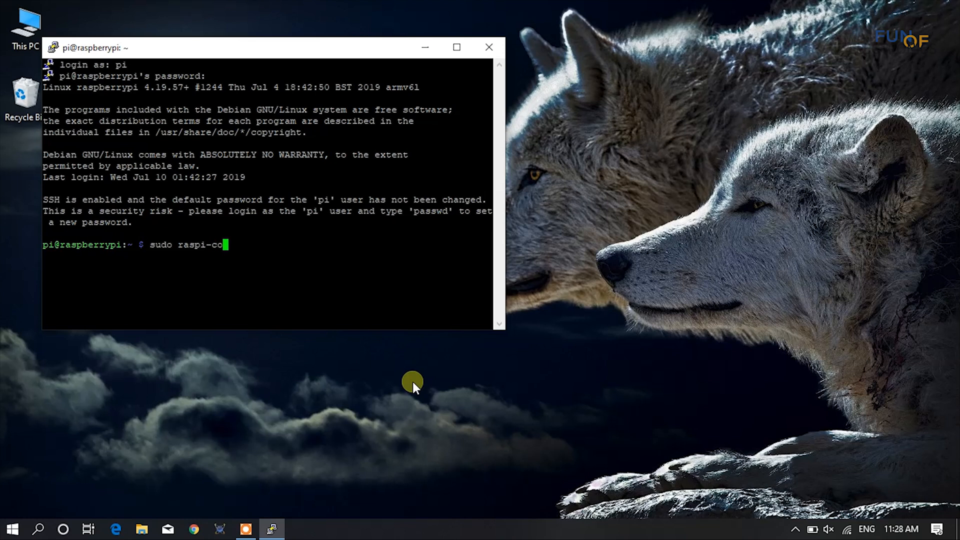
{"action": "type", "text": "nfig"}
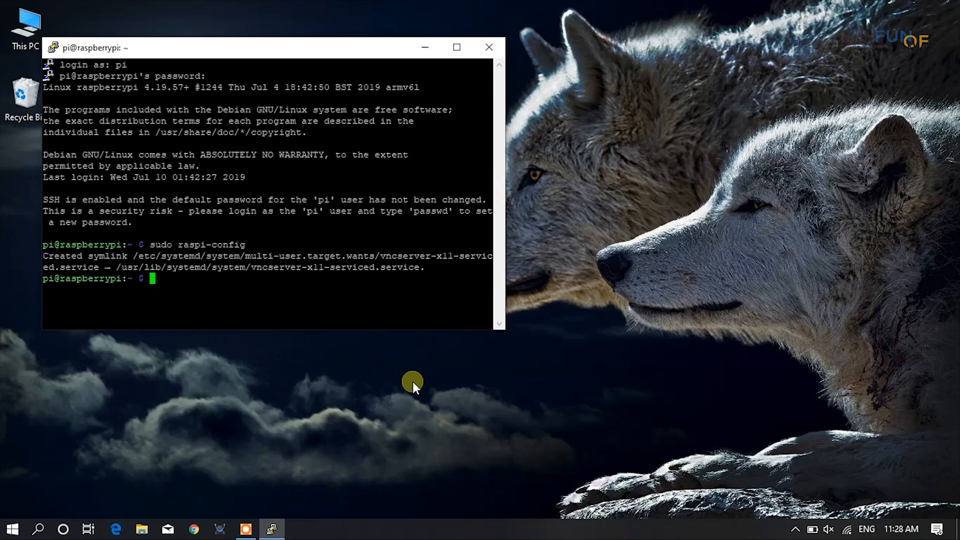
{"action": "left_click", "coordinate": [489, 47]}
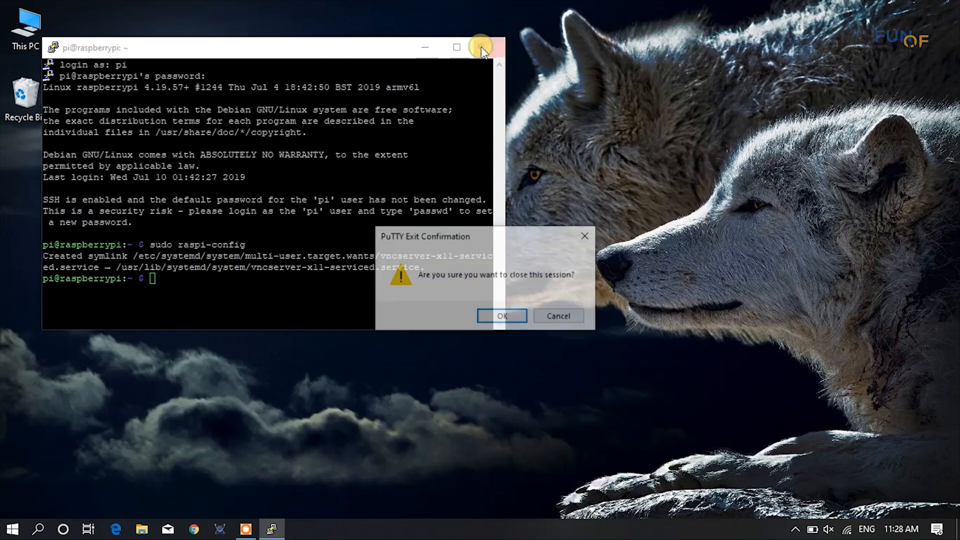
End the PuTTY session and scan the network in Advanced IP Scanner to find 192.168.0.102
{"action": "left_click", "coordinate": [501, 315]}
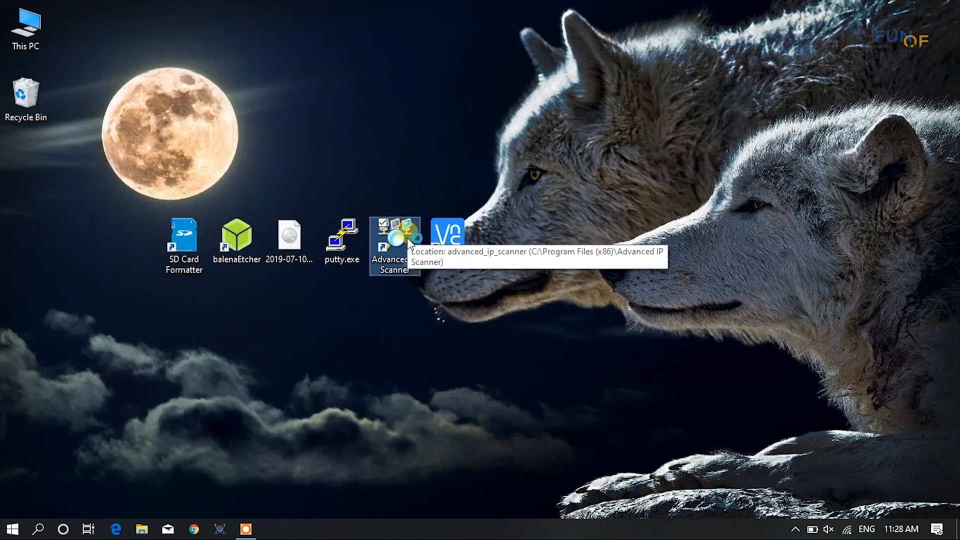
{"action": "double_click", "coordinate": [394, 236]}
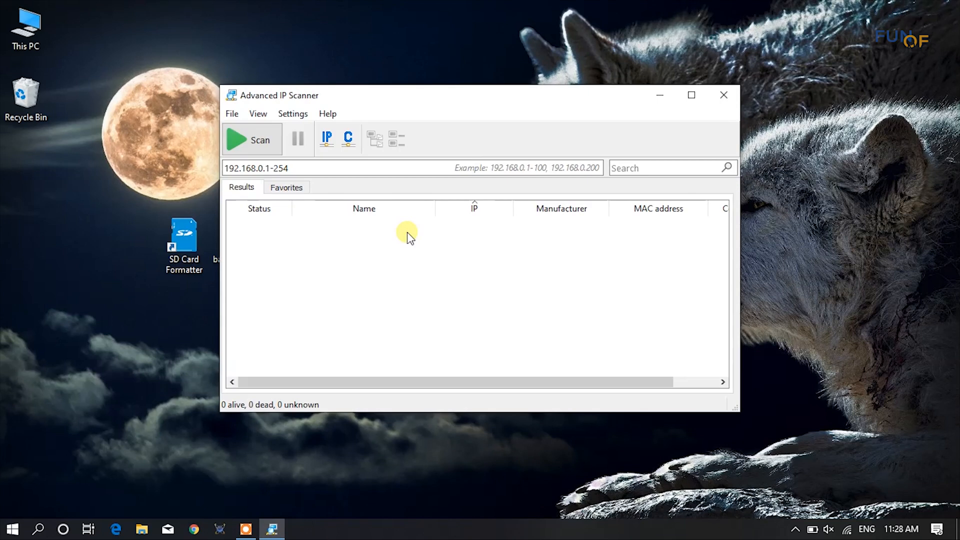
{"action": "left_click", "coordinate": [251, 140]}
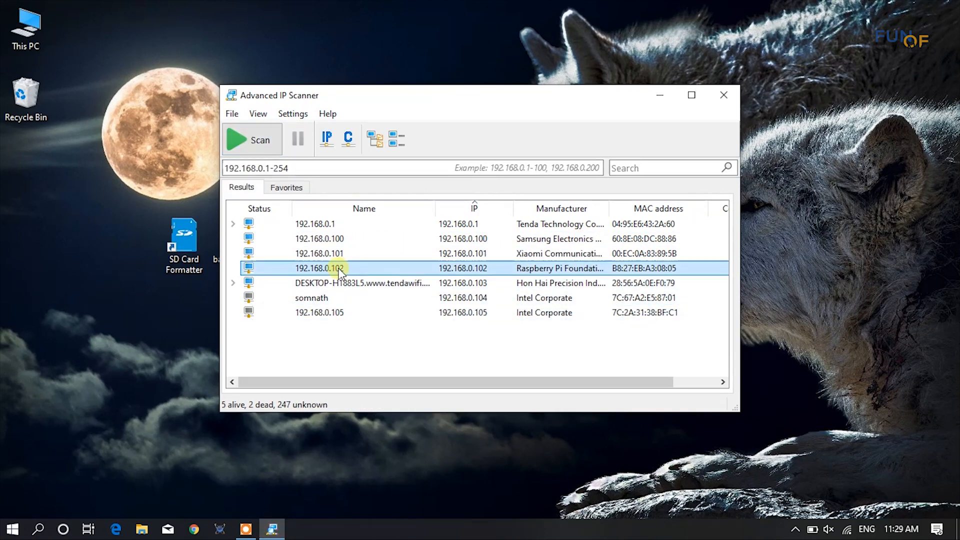
{"action": "mouse_move", "coordinate": [297, 337]}
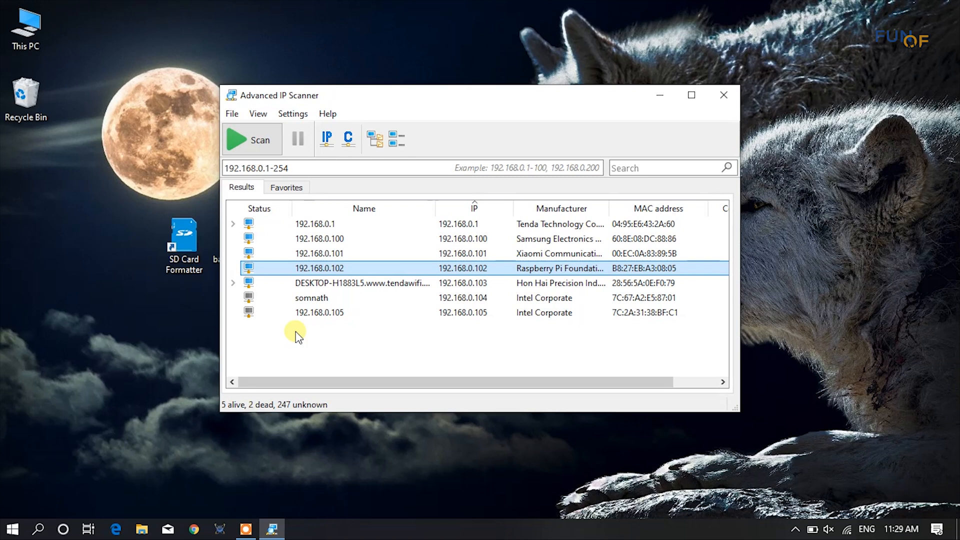
{"action": "mouse_move", "coordinate": [658, 96]}
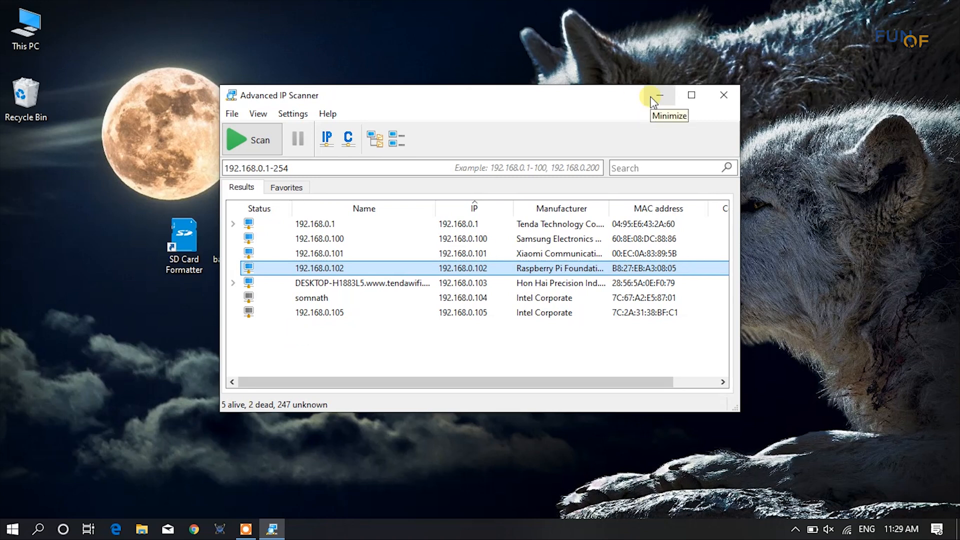
{"action": "mouse_move", "coordinate": [655, 101]}
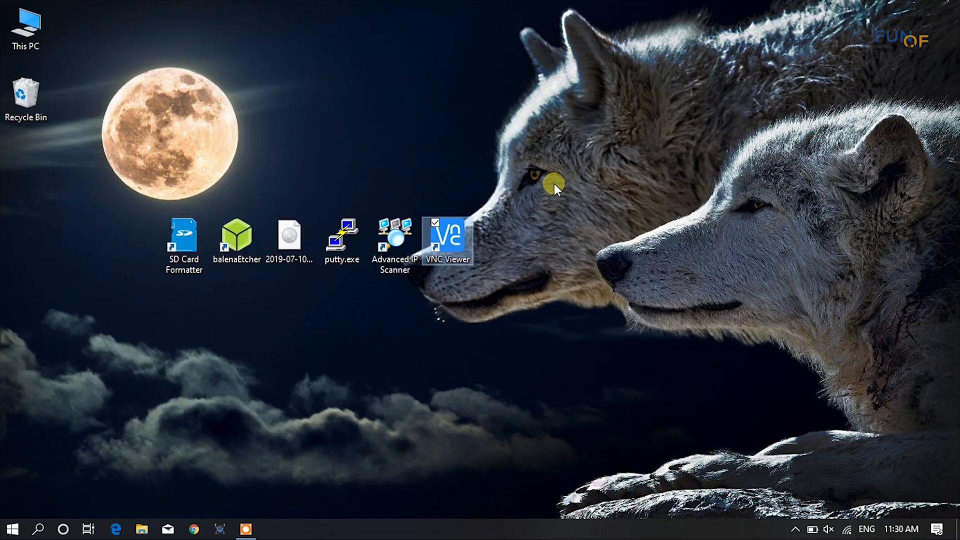
{"action": "double_click", "coordinate": [448, 234]}
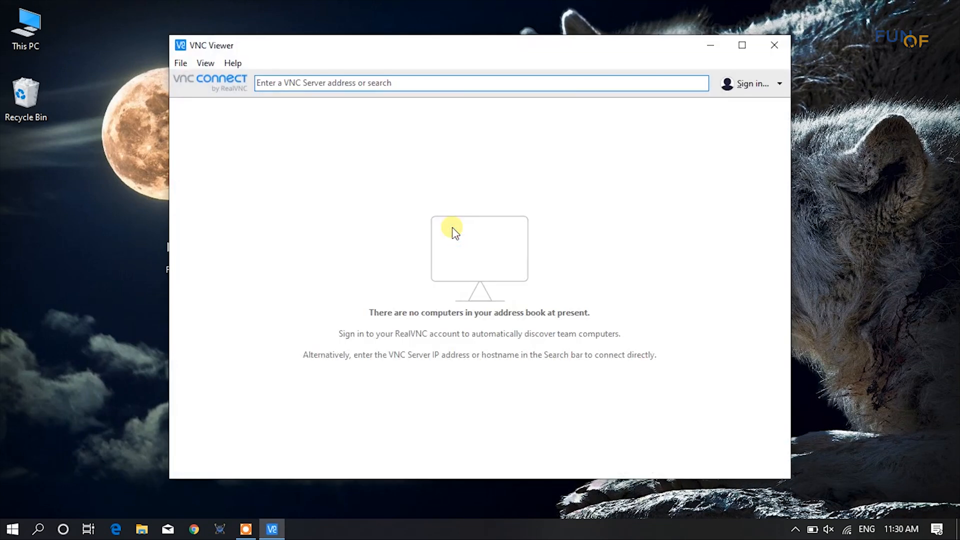
{"action": "type", "text": "192.1"}
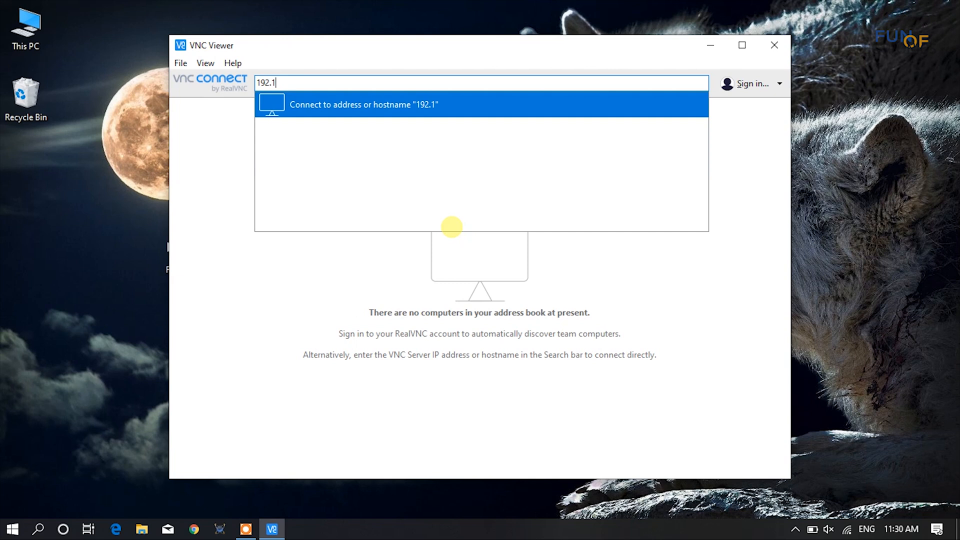
{"action": "type", "text": "68."}
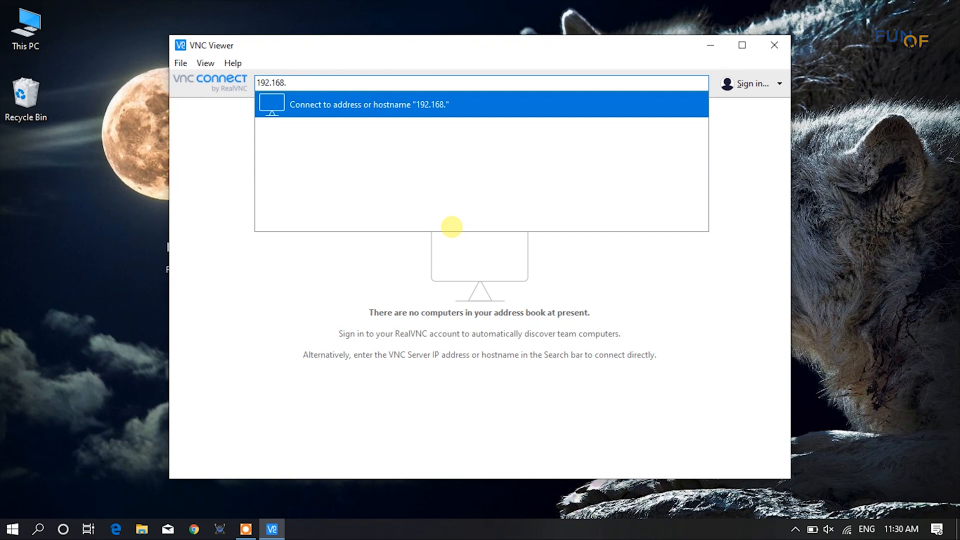
{"action": "type", "text": "0.102"}
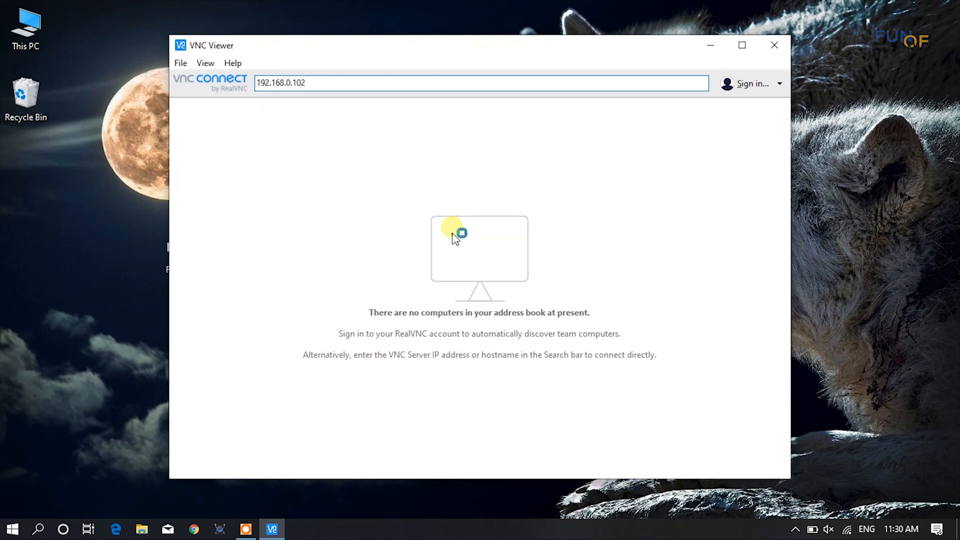
{"action": "key", "text": "Return"}
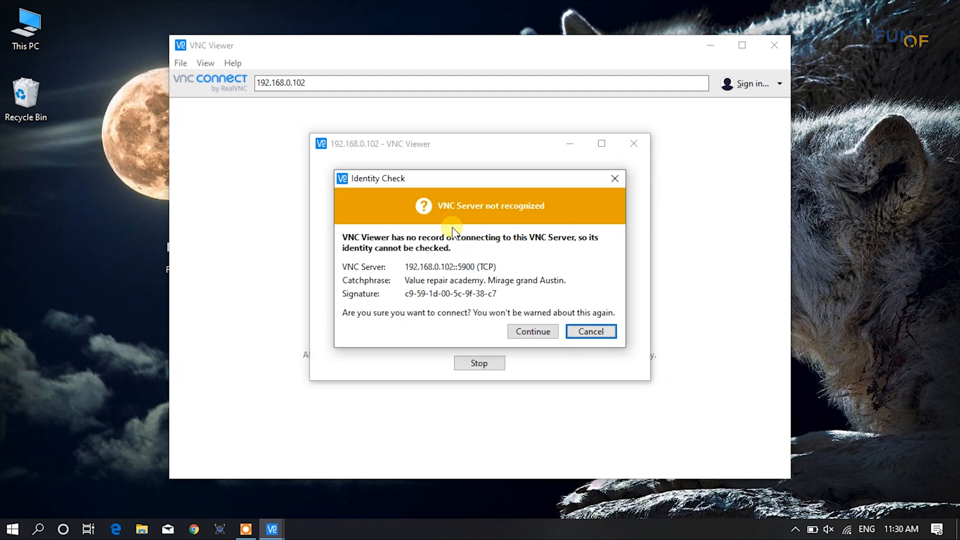
{"action": "left_click", "coordinate": [531, 331]}
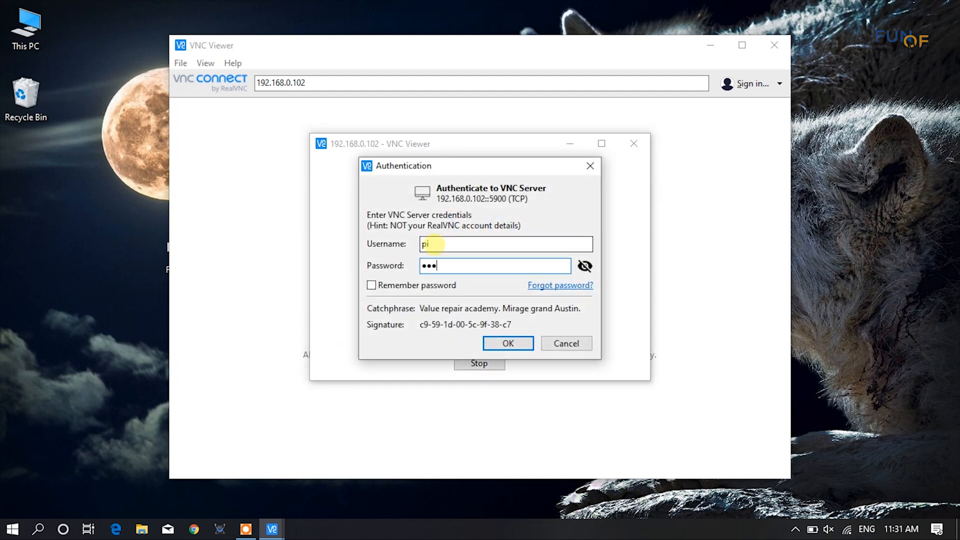
{"action": "type", "text": "raspberry"}
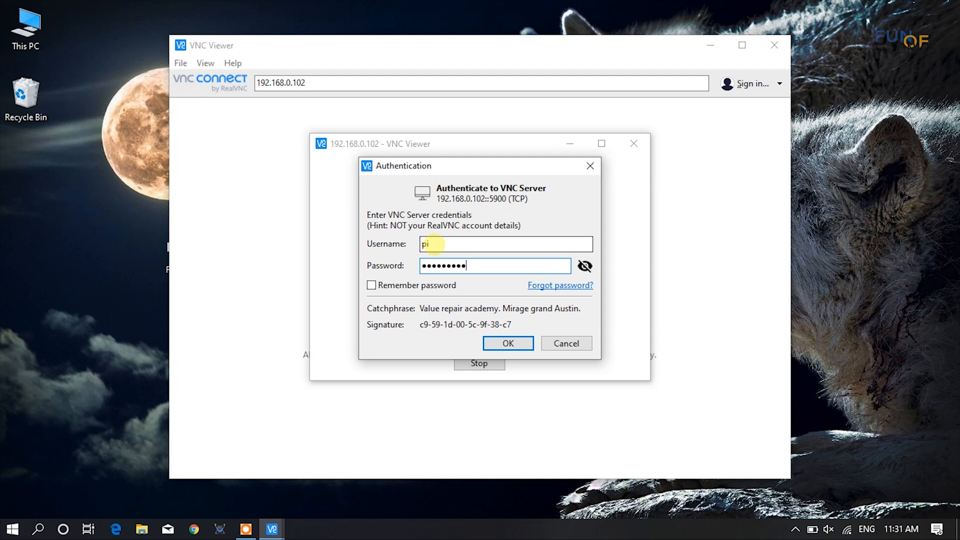
{"action": "left_click", "coordinate": [507, 343]}
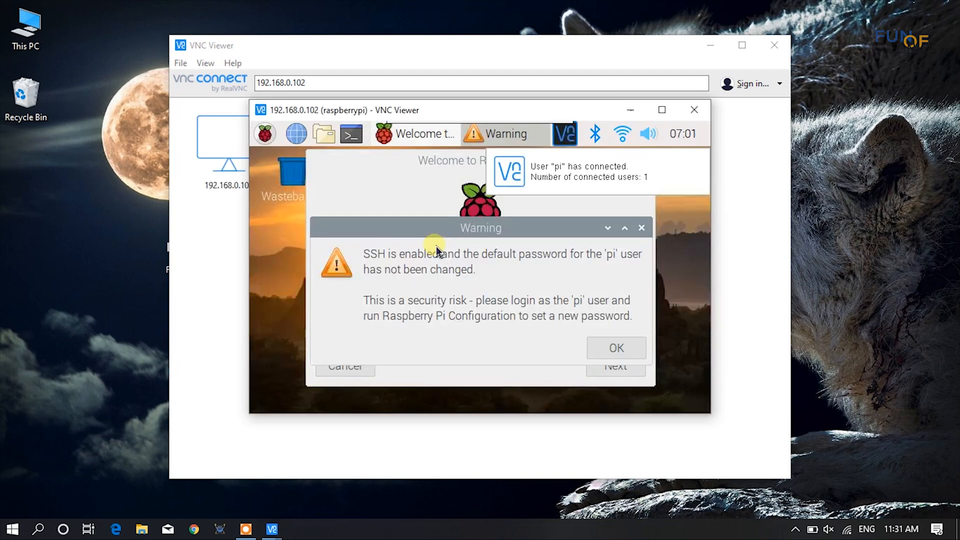
{"action": "mouse_move", "coordinate": [662, 110]}
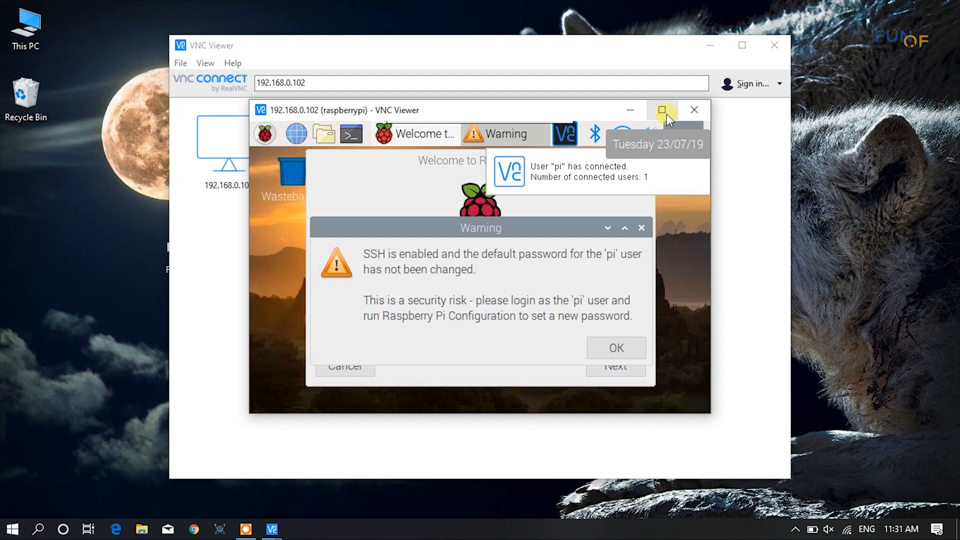
Maximize the remote desktop and dismiss the Welcome to Raspberry Pi wizard
{"action": "left_click", "coordinate": [661, 110]}
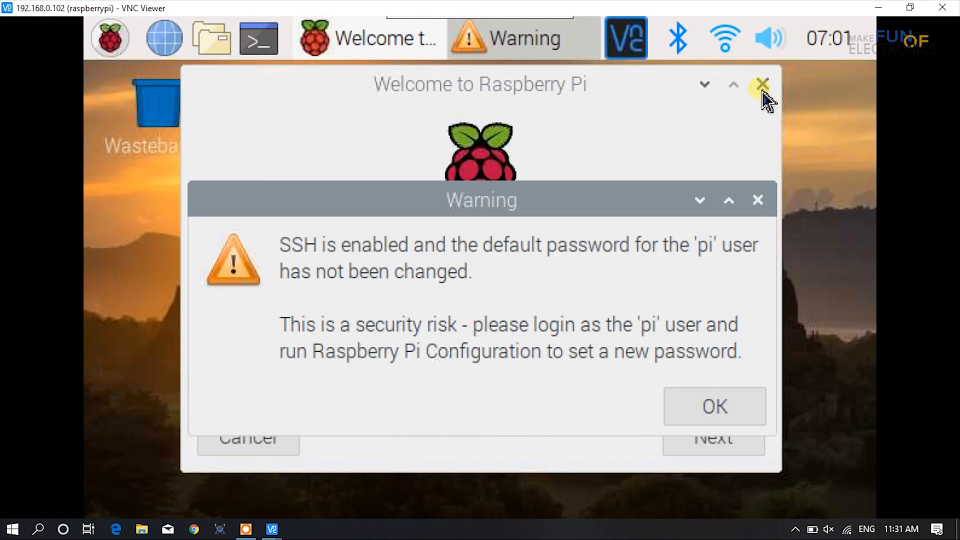
{"action": "left_click", "coordinate": [762, 84]}
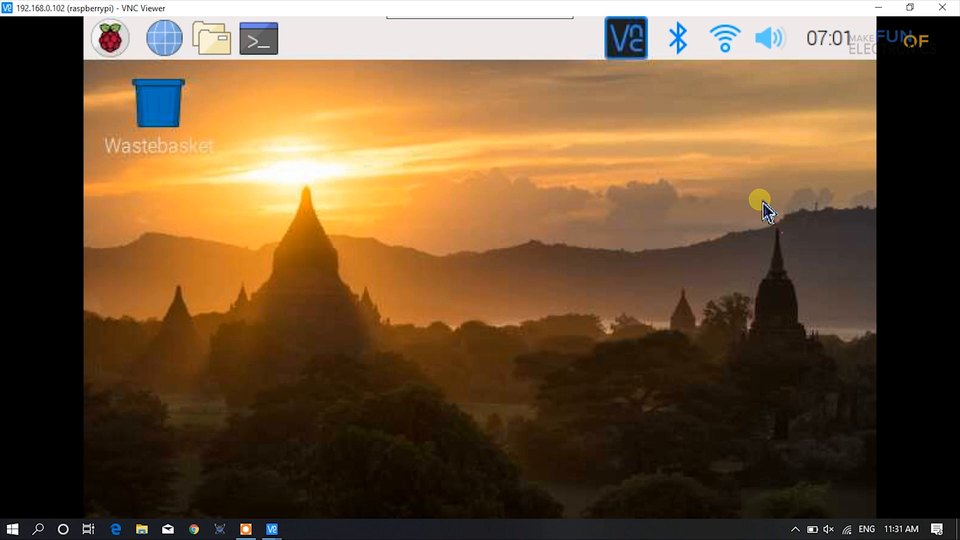
{"action": "mouse_move", "coordinate": [318, 184]}
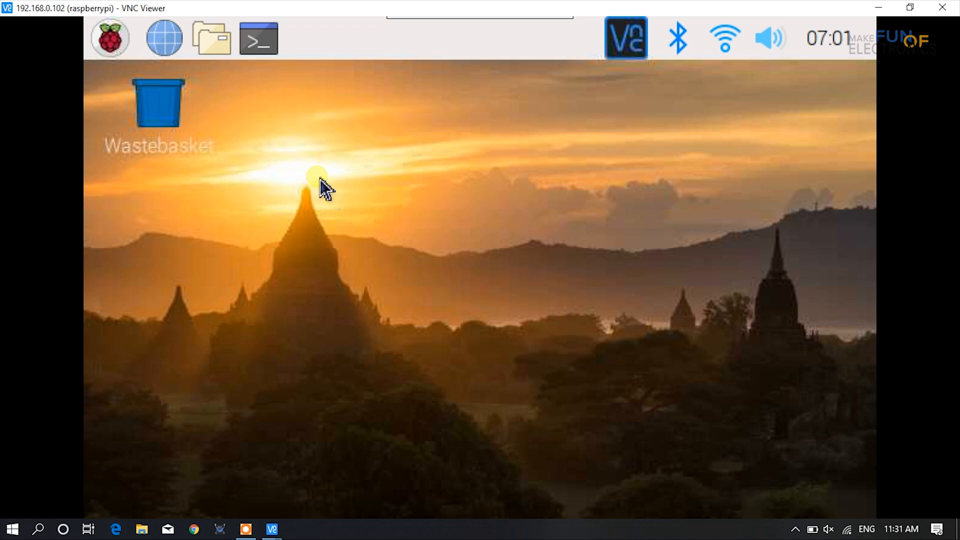
{"action": "mouse_move", "coordinate": [153, 46]}
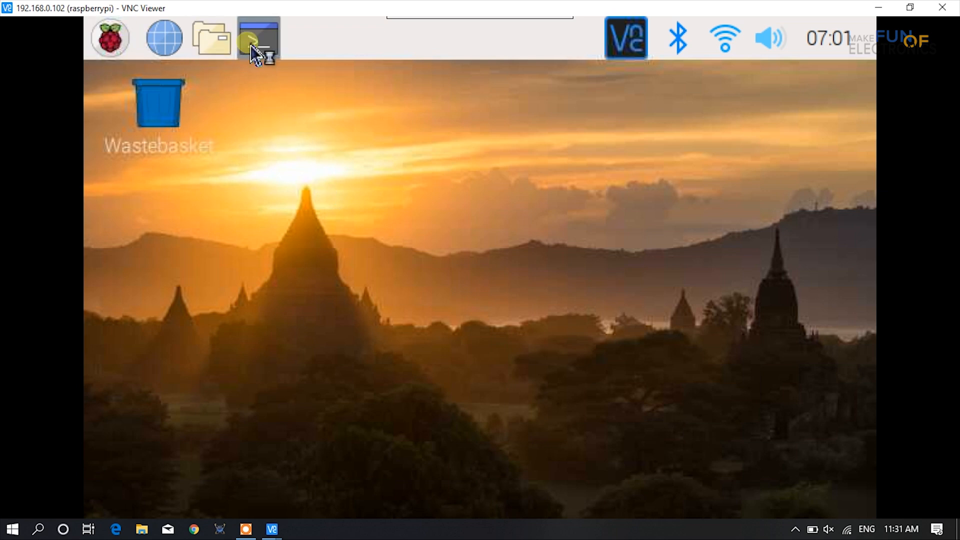
Run pinout in a Pi terminal to list board details and the GPIO header map
{"action": "left_click", "coordinate": [257, 38]}
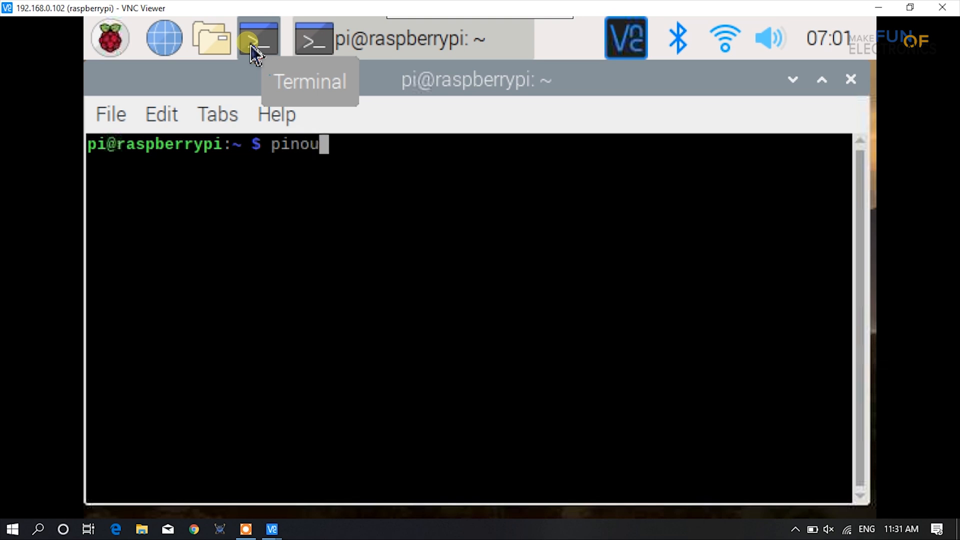
{"action": "key", "text": "Return"}
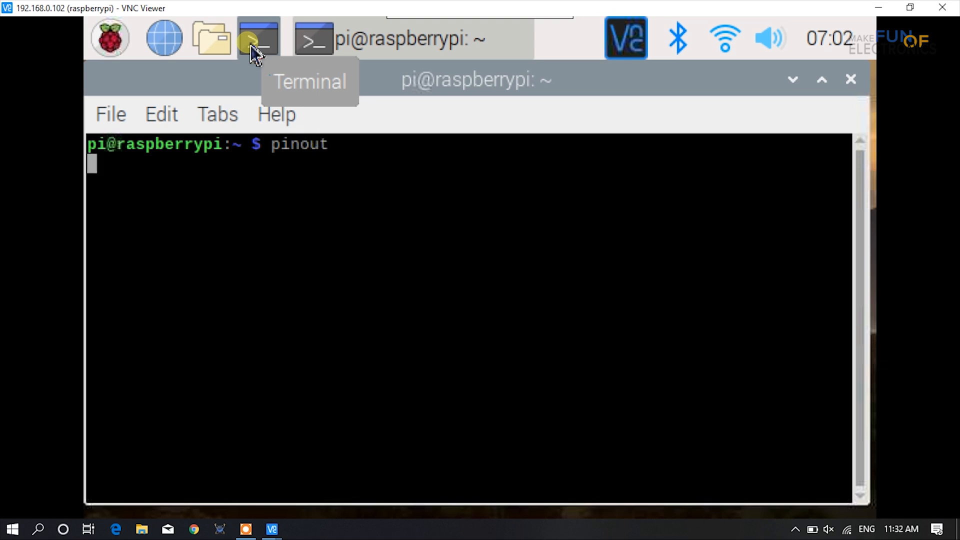
{"action": "key", "text": "Return"}
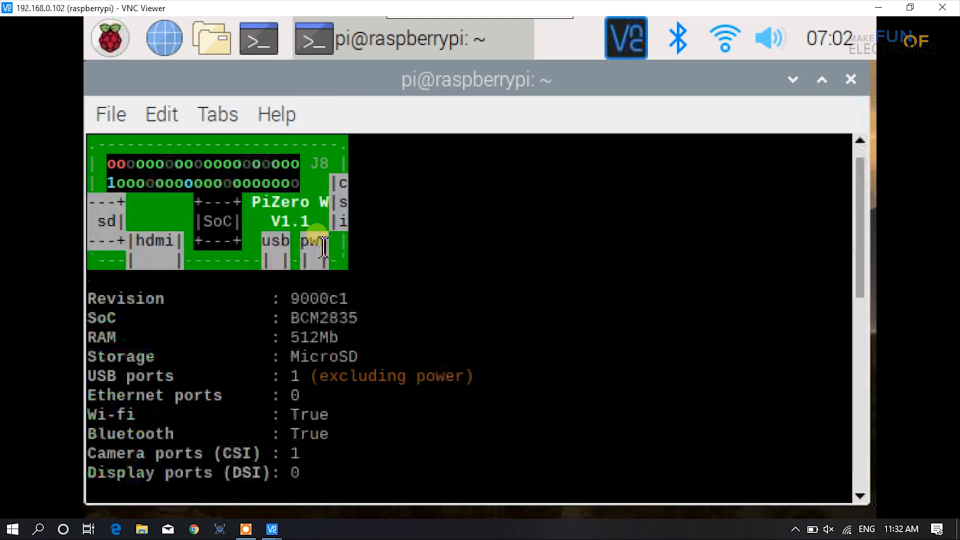
{"action": "scroll", "scroll_direction": "down", "scroll_amount": 3}
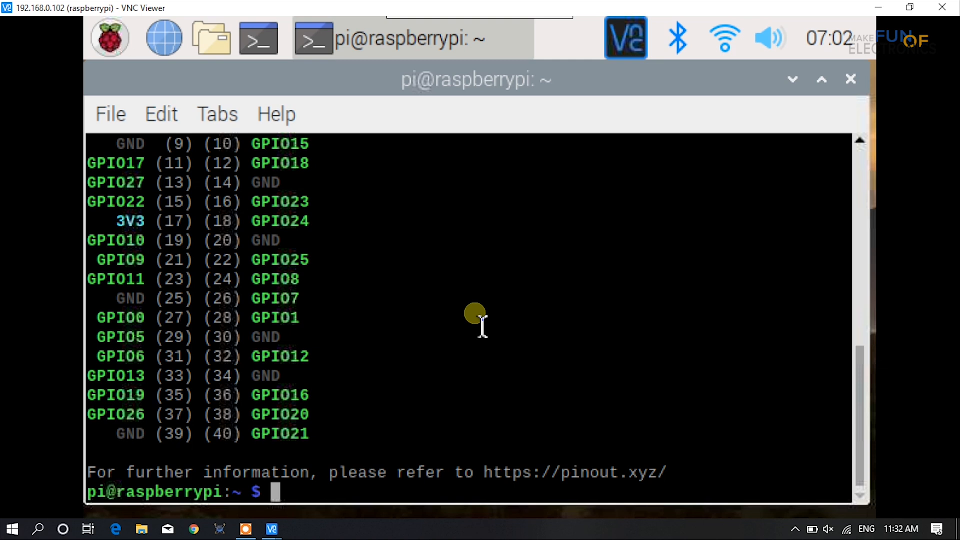
Close the terminal and shut the Pi down via the Raspberry menu's Shutdown option
{"action": "left_click", "coordinate": [850, 79]}
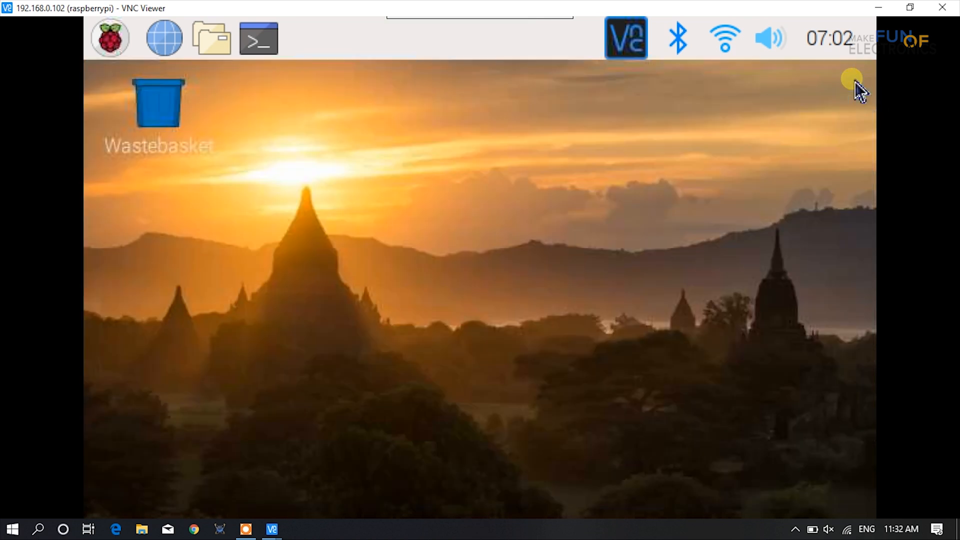
{"action": "mouse_move", "coordinate": [156, 89]}
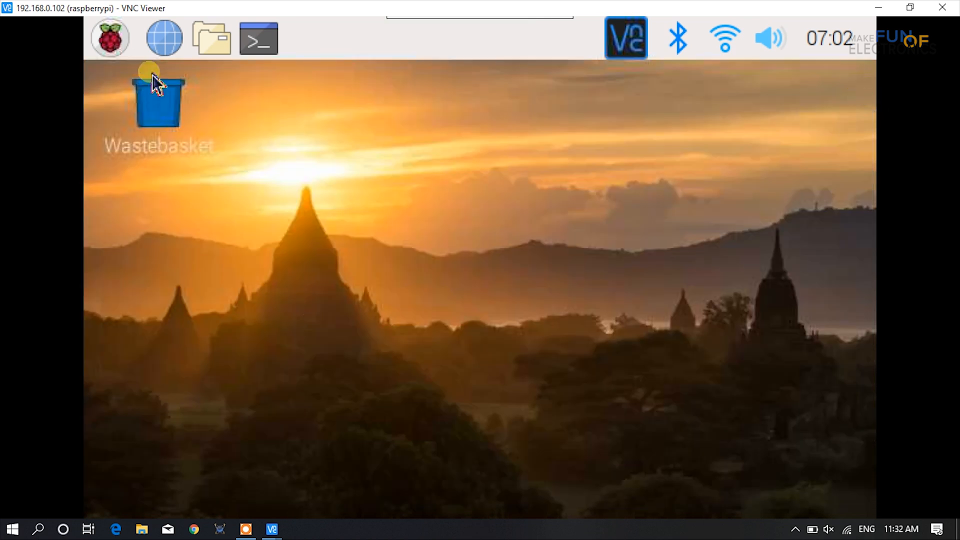
{"action": "left_click", "coordinate": [110, 37]}
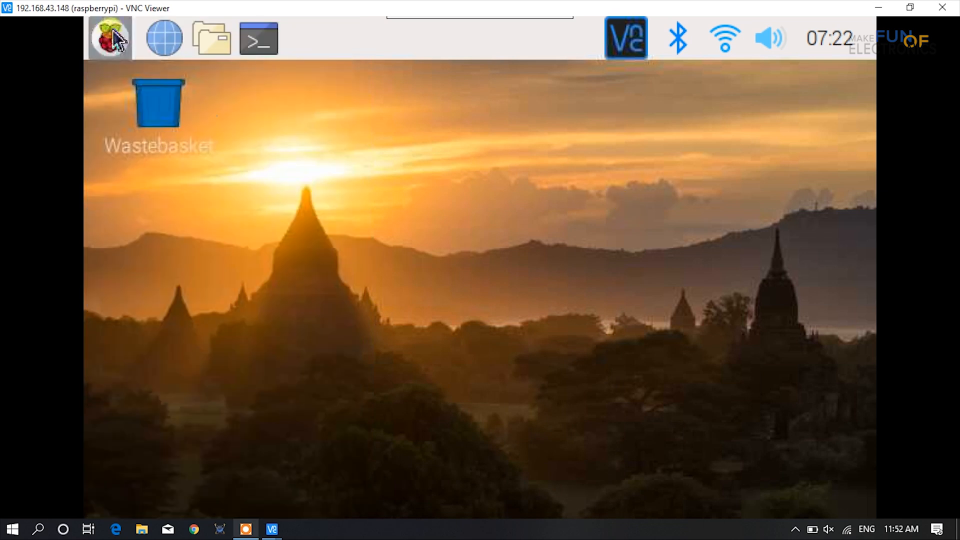
{"action": "mouse_move", "coordinate": [110, 38]}
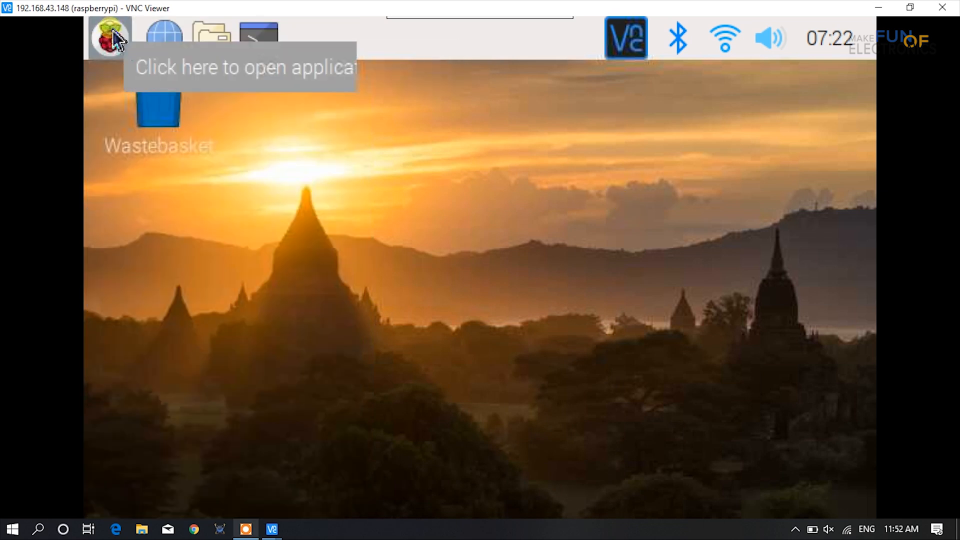
{"action": "left_click", "coordinate": [110, 38]}
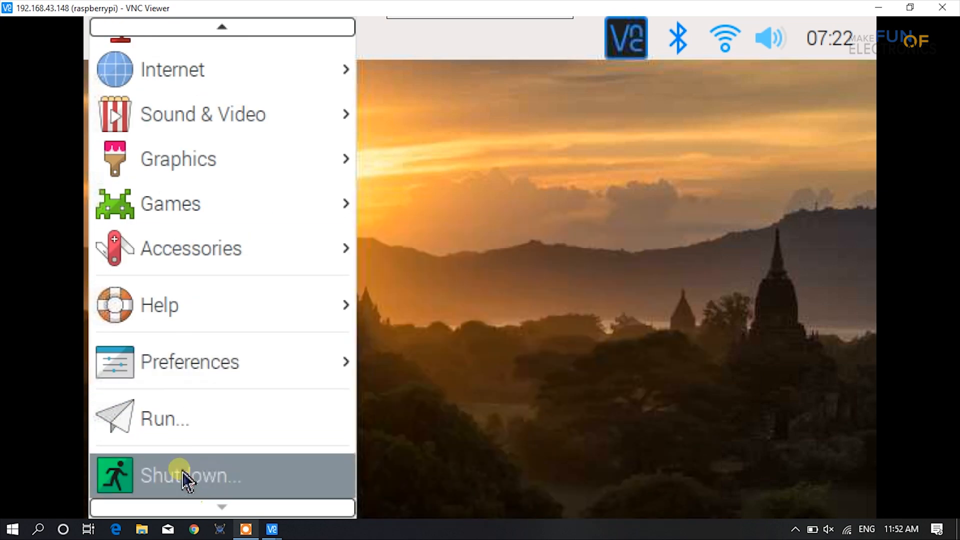
{"action": "left_click", "coordinate": [190, 475]}
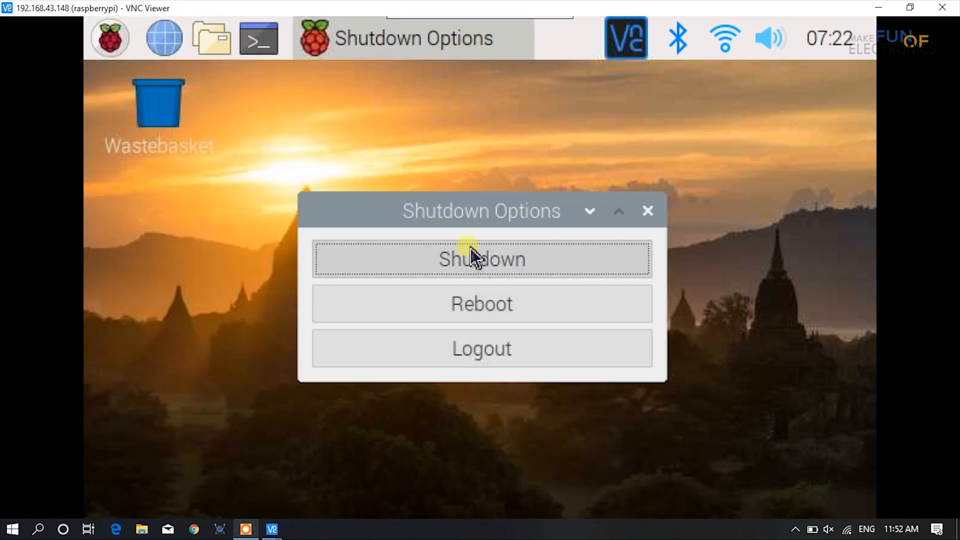
{"action": "left_click", "coordinate": [481, 258]}
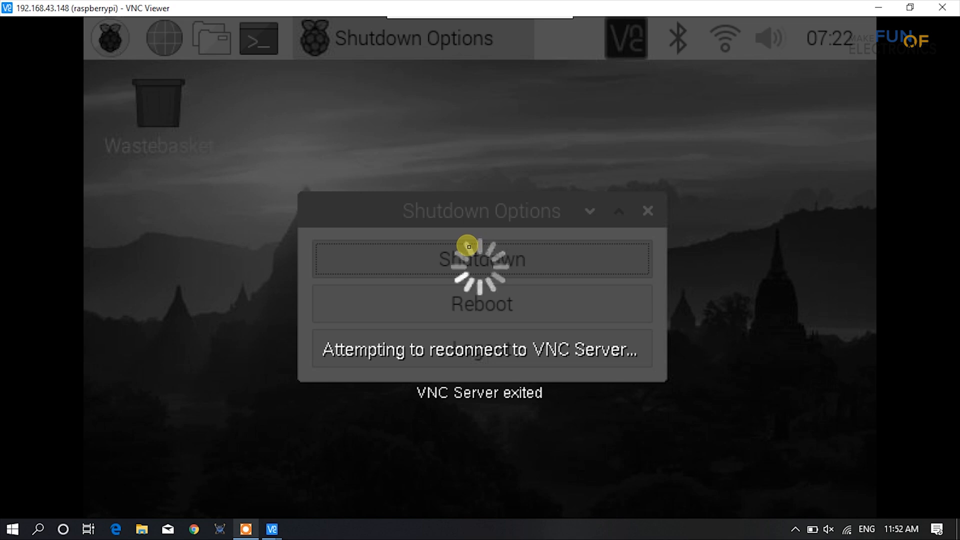